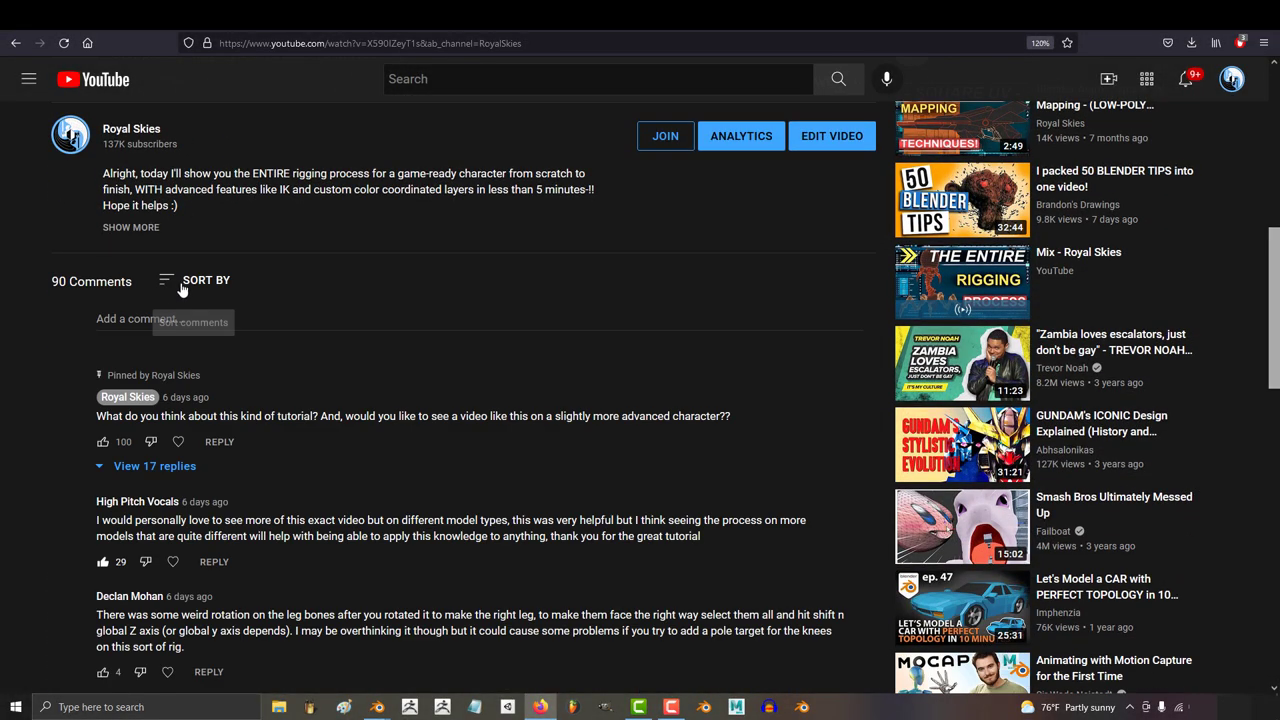
- Expand the pinned comment's 17 replies and scroll through viewers' rigging requests
{"action": "left_click", "coordinate": [155, 465]}
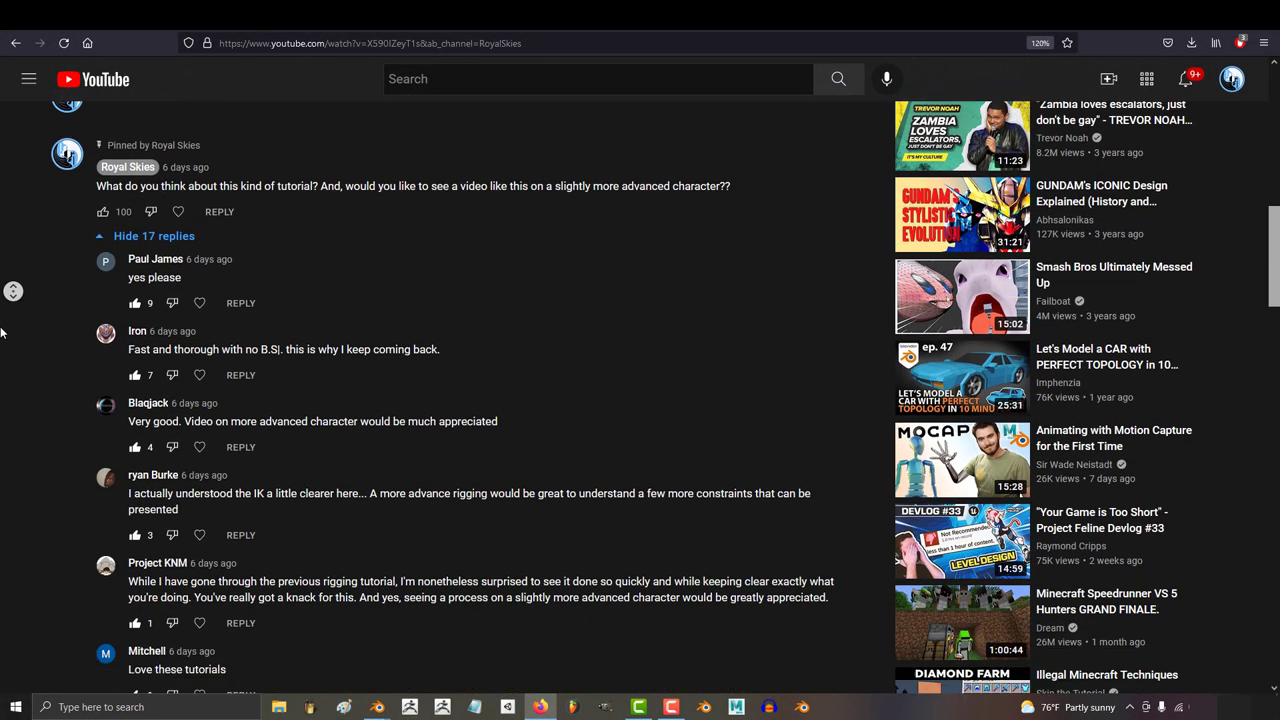
{"action": "scroll", "scroll_direction": "down", "scroll_amount": 3}
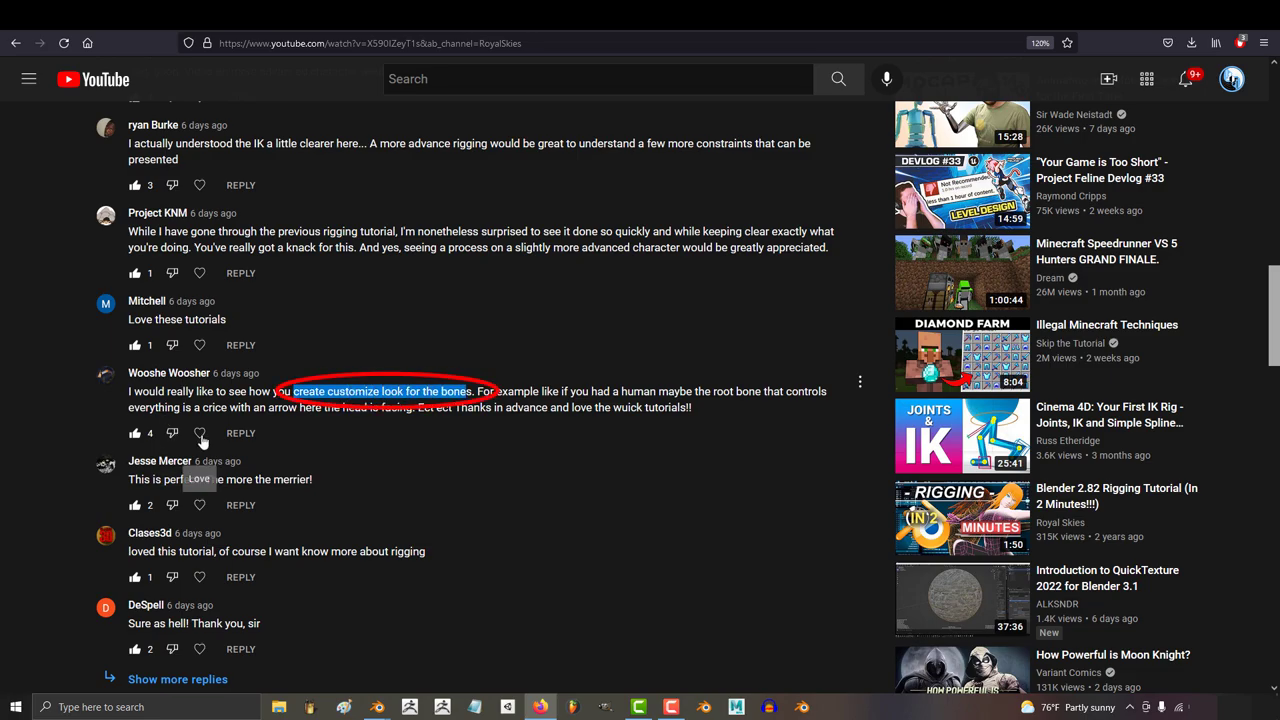
{"action": "scroll", "scroll_direction": "down", "scroll_amount": 3}
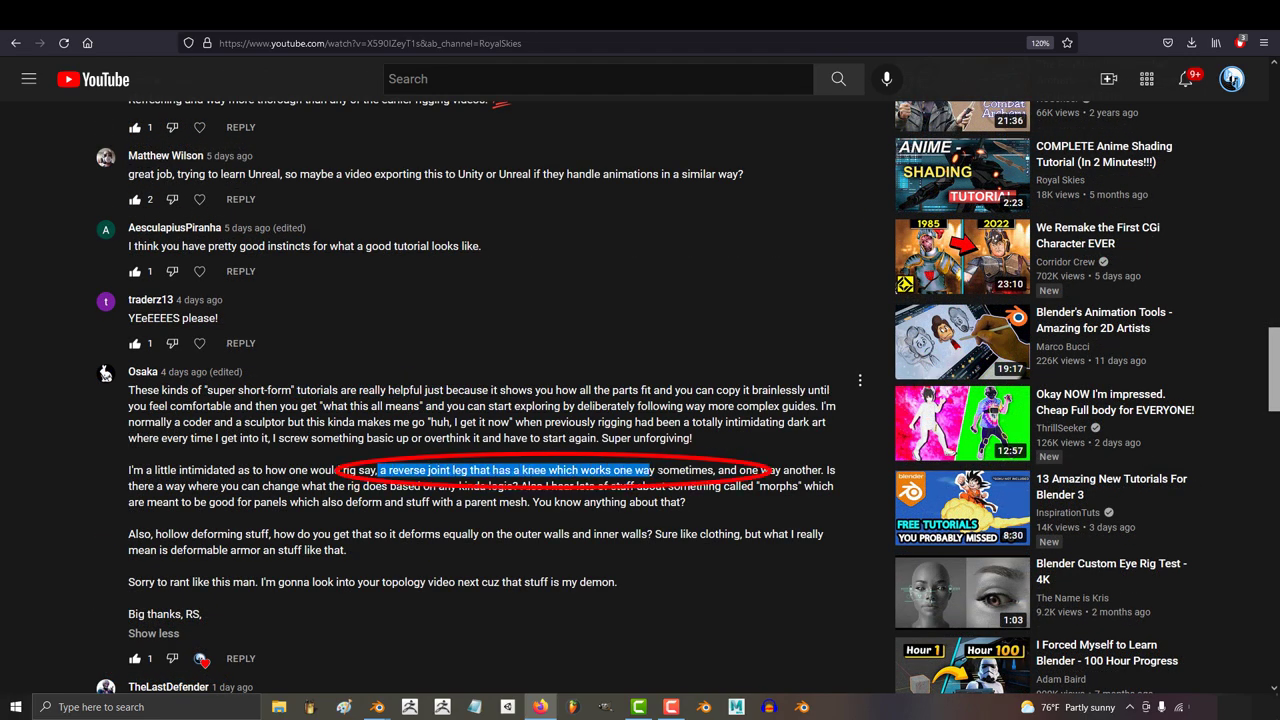
{"action": "left_click", "coordinate": [376, 707]}
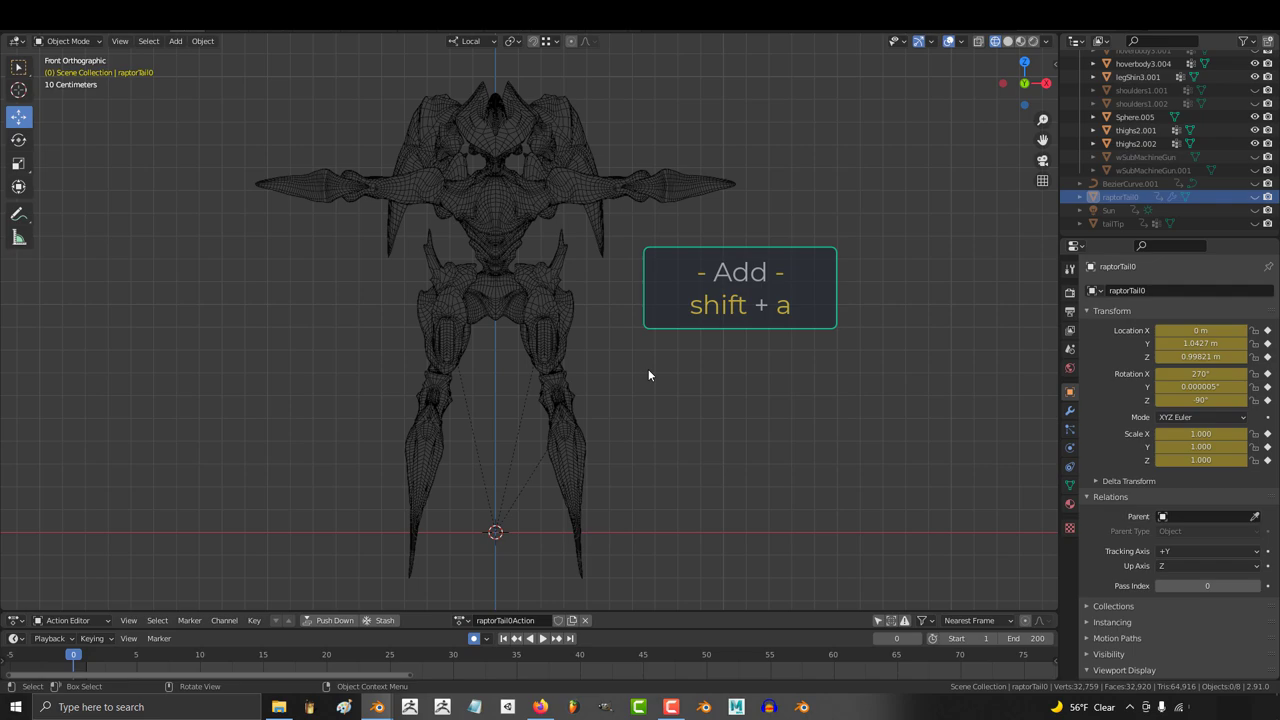
- Add an armature and extrude a chain of spine bones plus a tail-tip bone
{"action": "key", "text": "shift+a"}
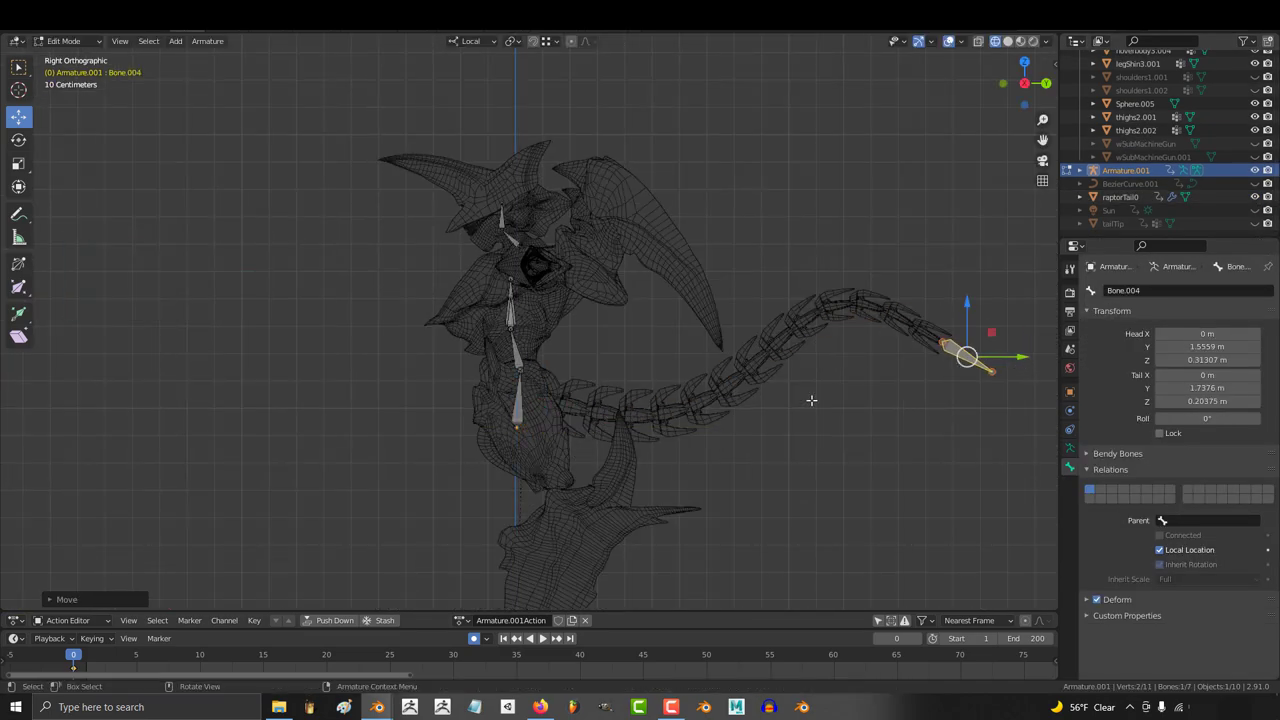
- Extrude bones down the leg to the foot and along one arm
{"action": "key", "text": "e"}
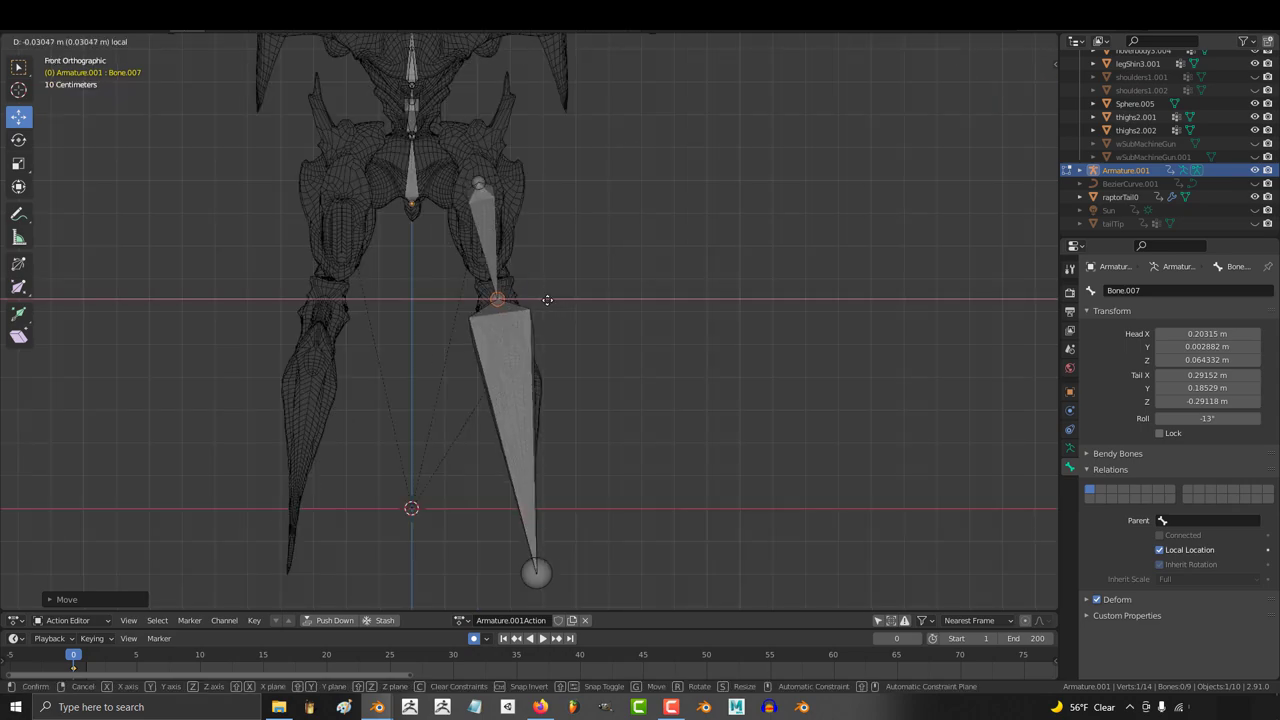
{"action": "key", "text": "e"}
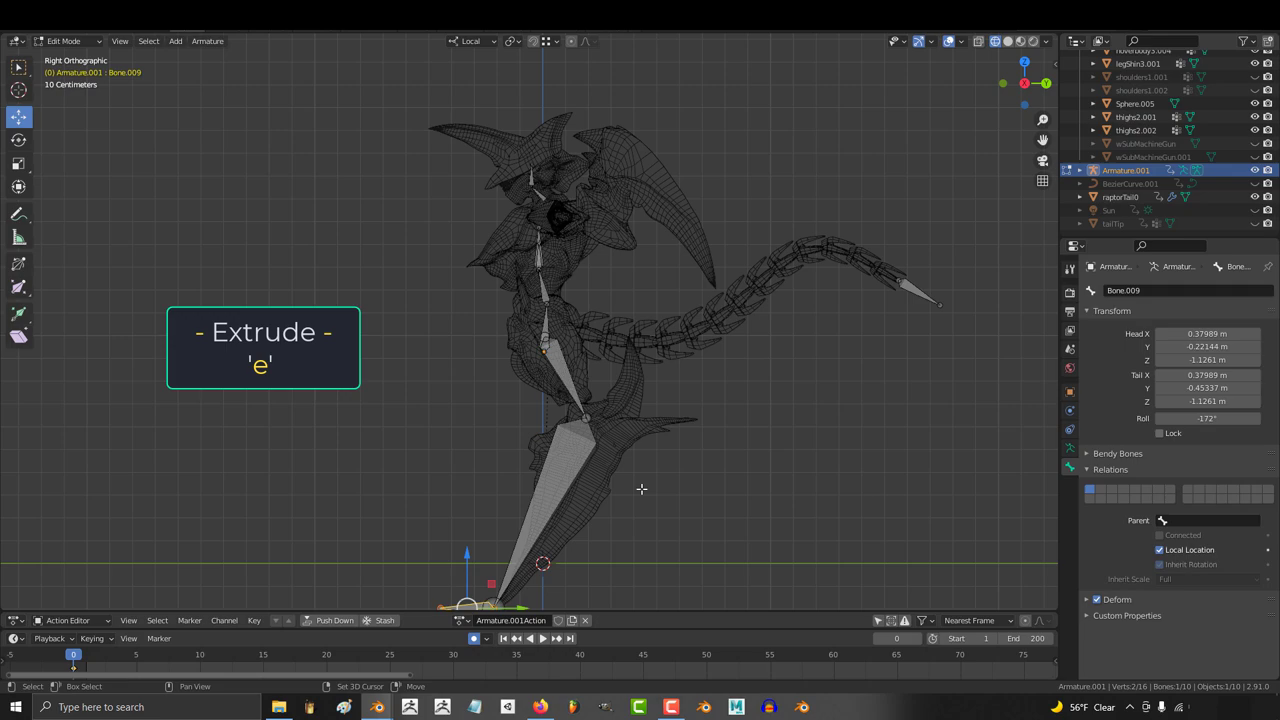
{"action": "key", "text": "e"}
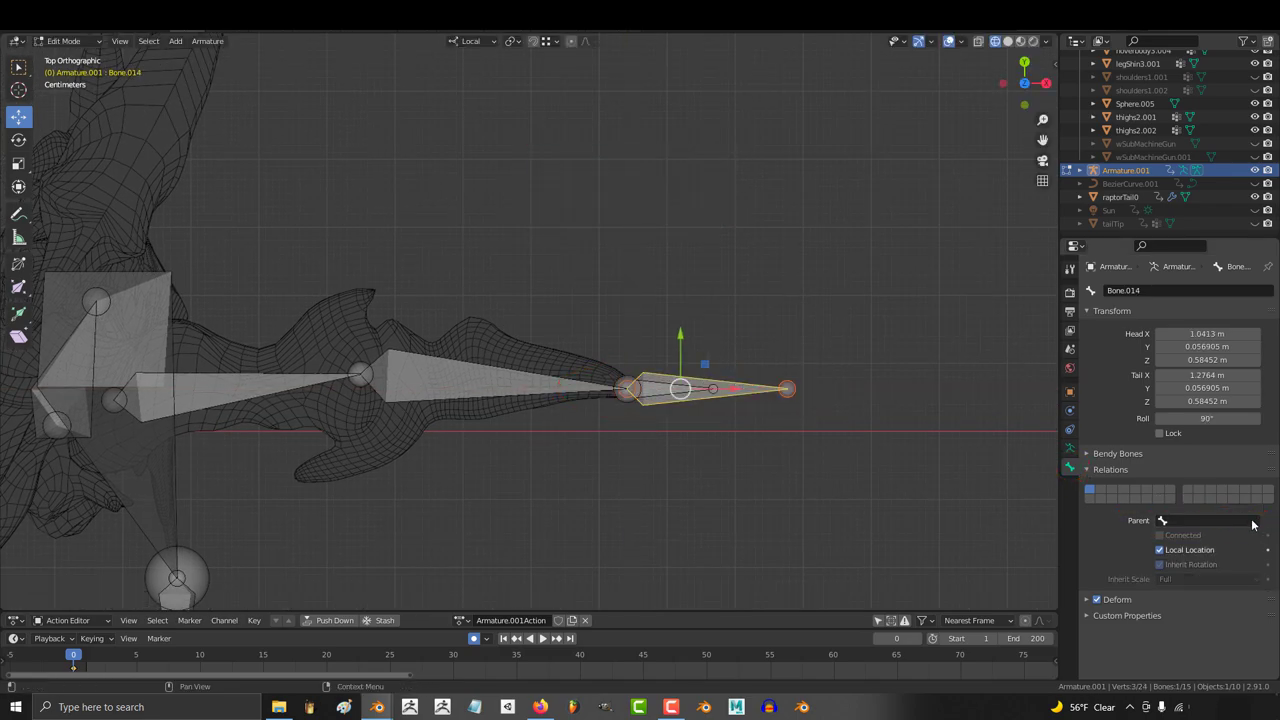
{"action": "key", "text": "e"}
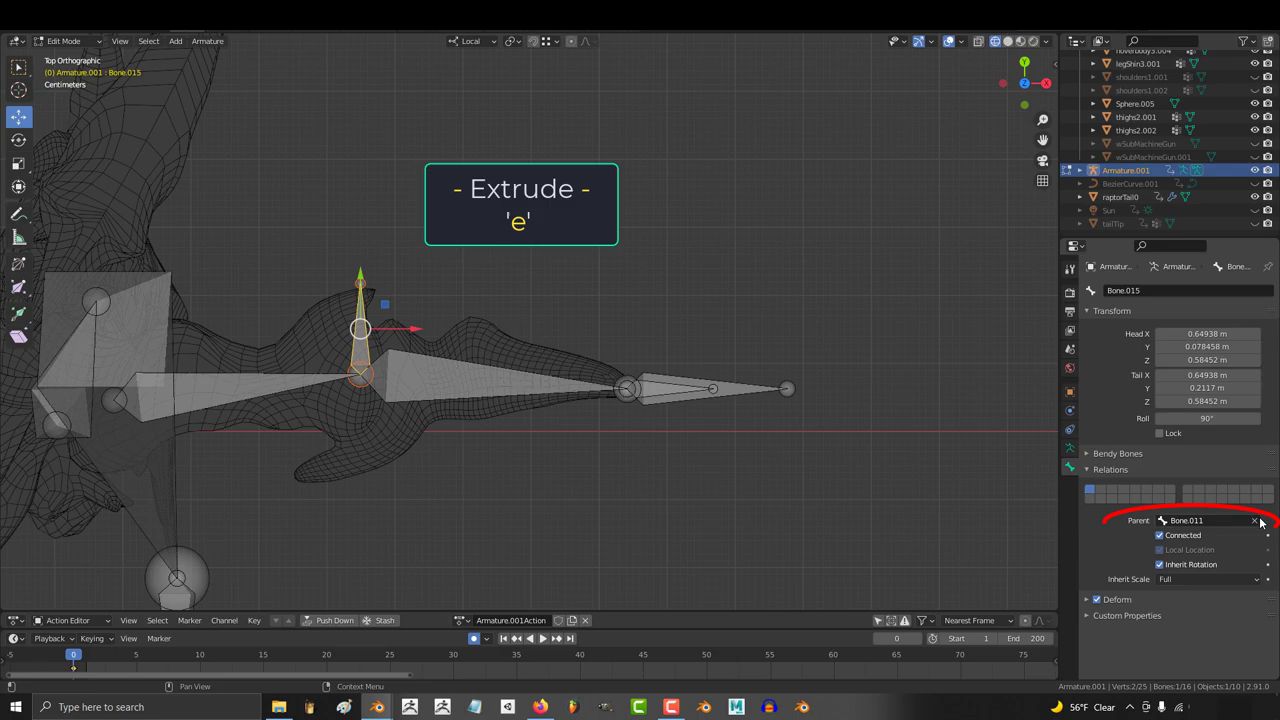
{"action": "key", "text": "e"}
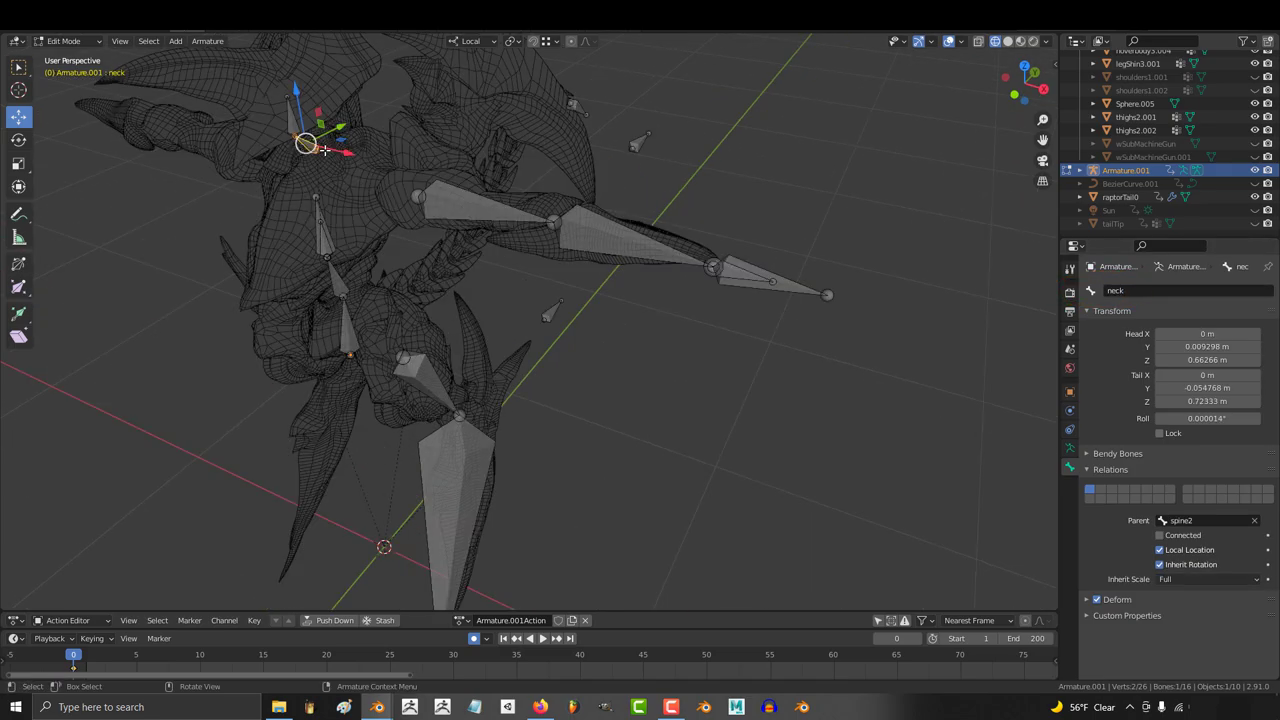
- Name bones such as neck and footIKLeft, then Symmetrize the left limbs to the right
{"action": "left_click", "coordinate": [1200, 520]}
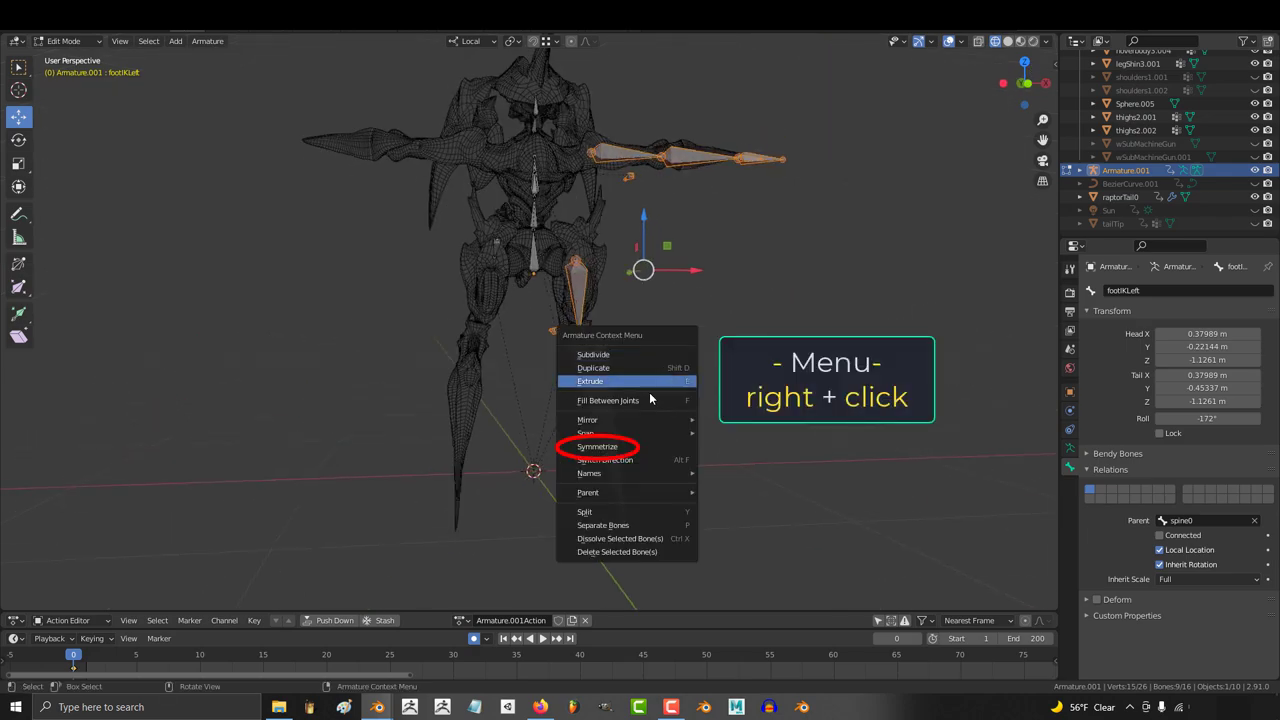
{"action": "left_click", "coordinate": [597, 446]}
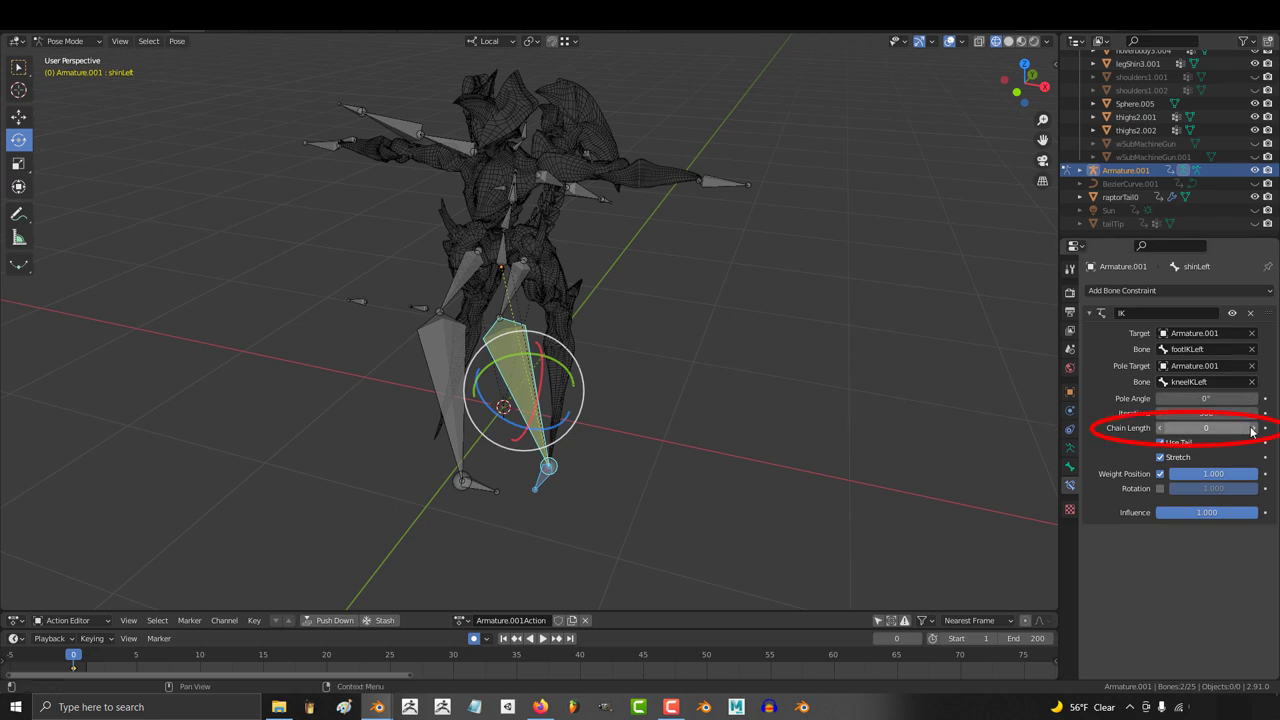
- Set leg IK chain length 2 and pole angle 90, then add arm IK with elbow targets
{"action": "left_click", "coordinate": [1240, 427]}
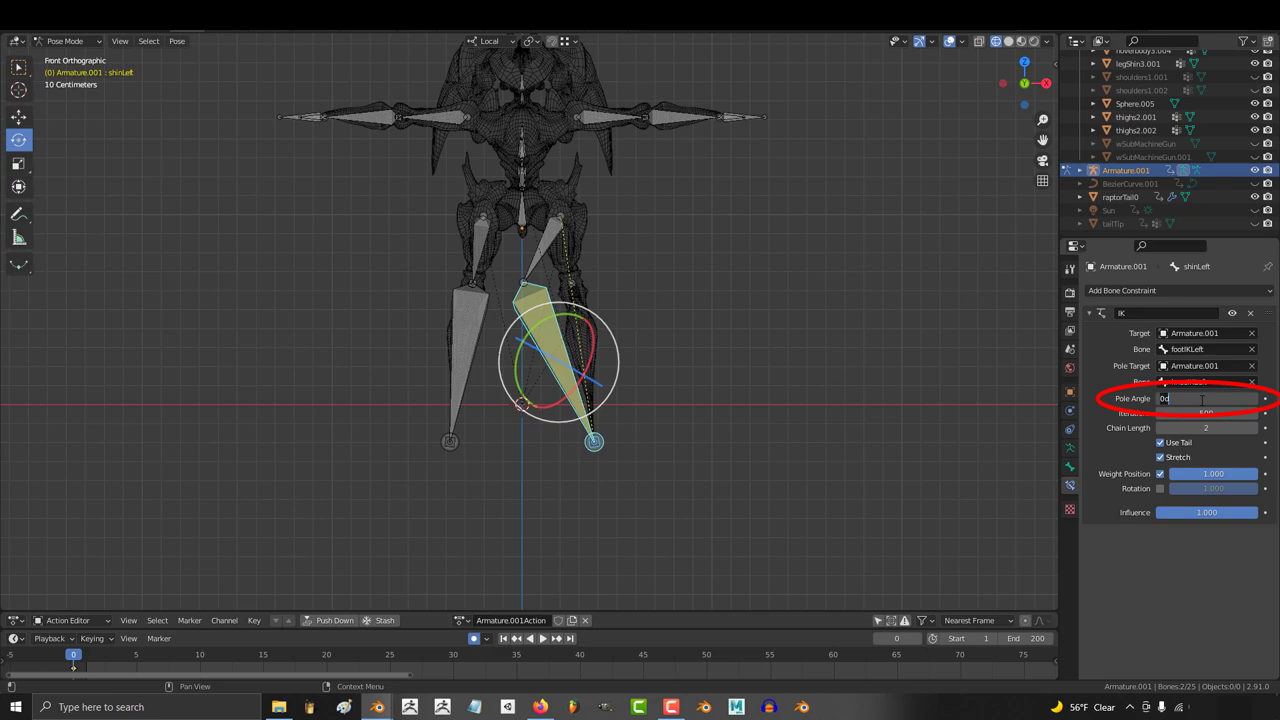
{"action": "type", "text": "90"}
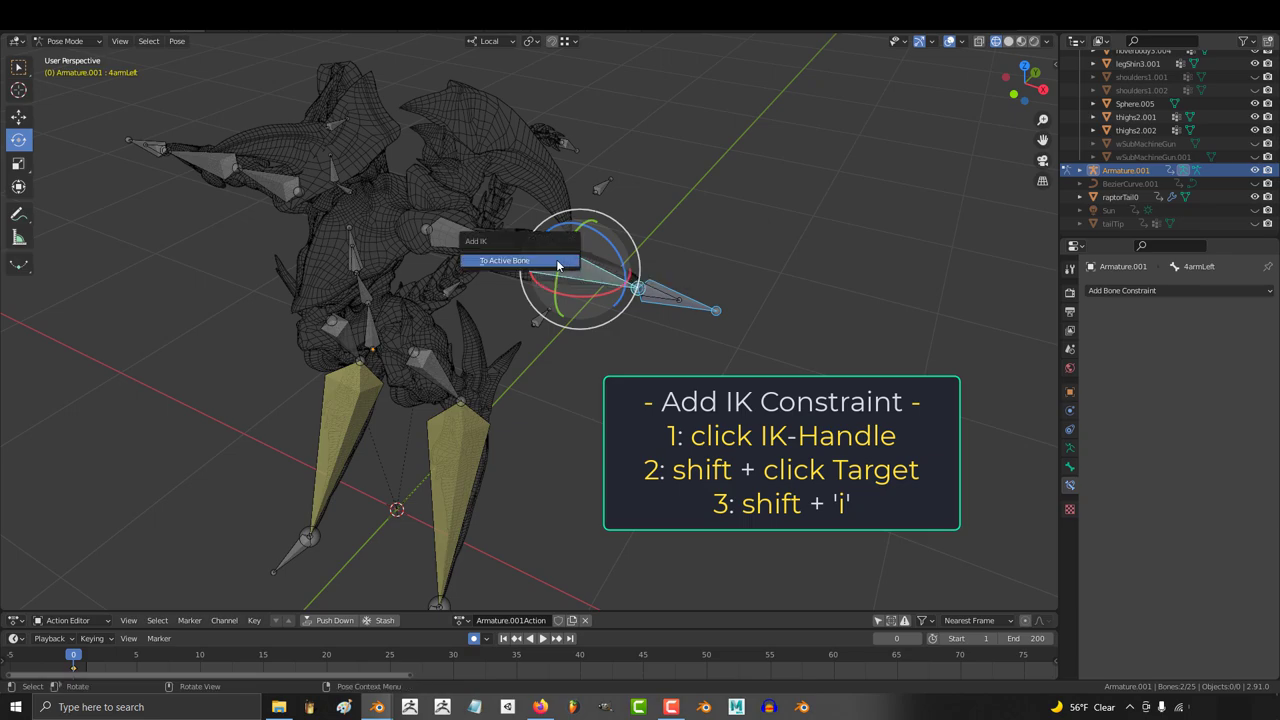
{"action": "left_click", "coordinate": [504, 260]}
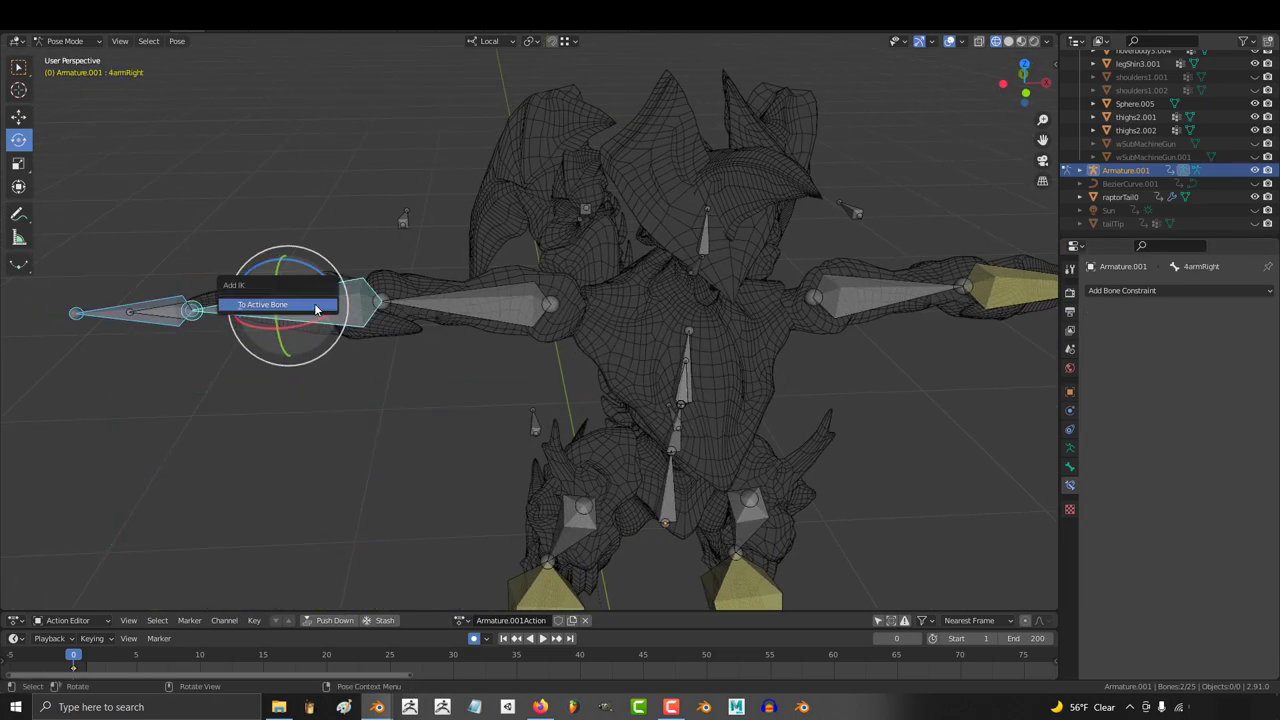
{"action": "left_click", "coordinate": [262, 304]}
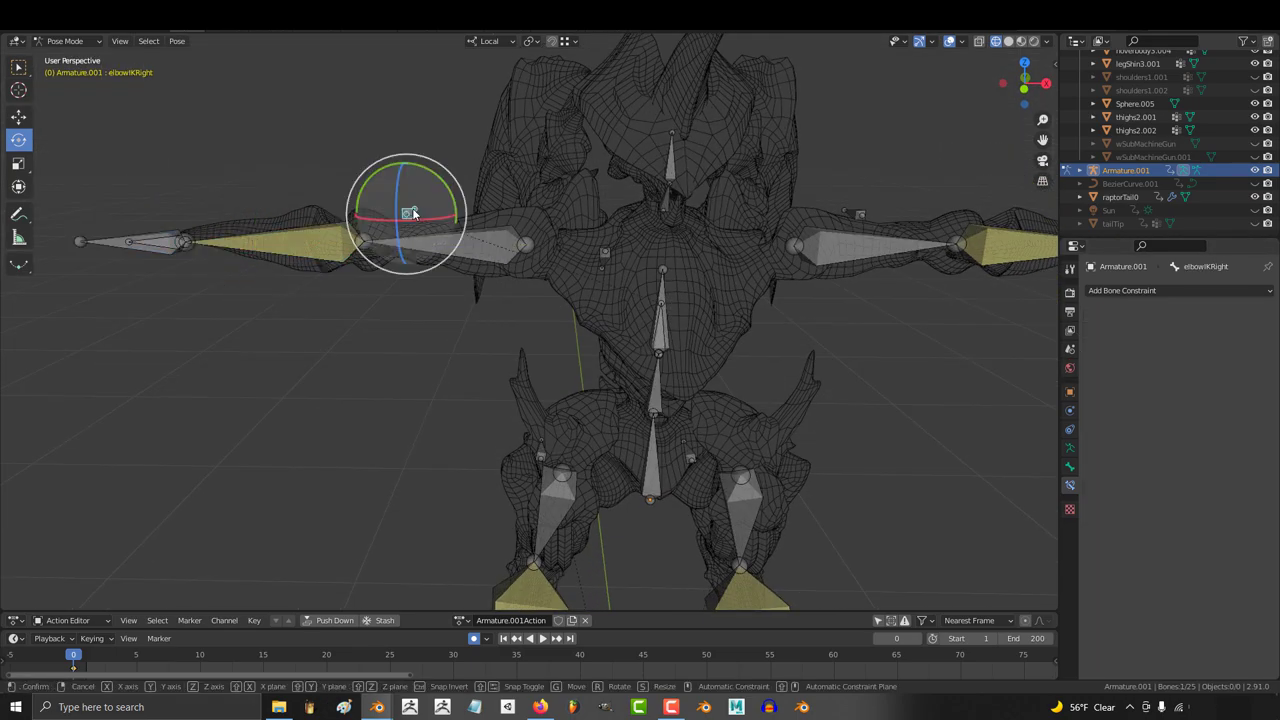
{"action": "left_click_drag", "start_coordinate": [405, 215], "coordinate": [225, 260]}
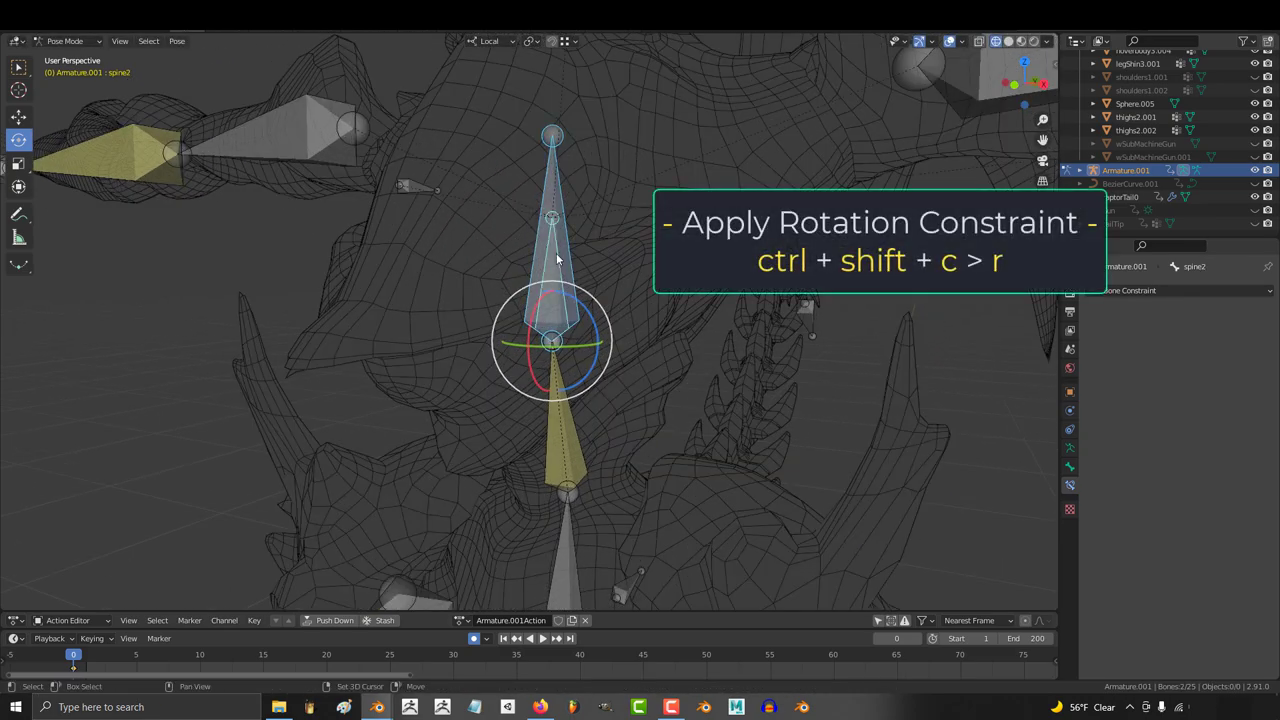
- Add Copy Rotation constraints making the upper spine and right arm follow their control bones
{"action": "key", "text": "ctrl+shift+c"}
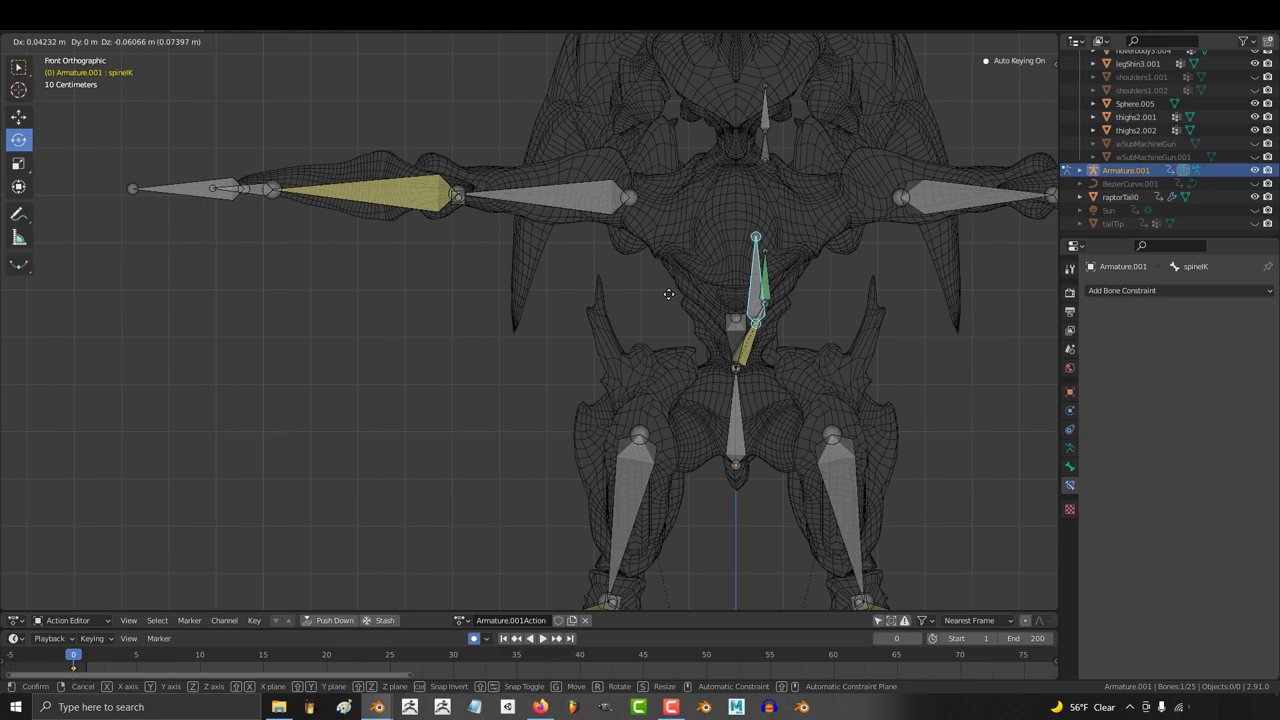
{"action": "key", "text": "ctrl+shift+c"}
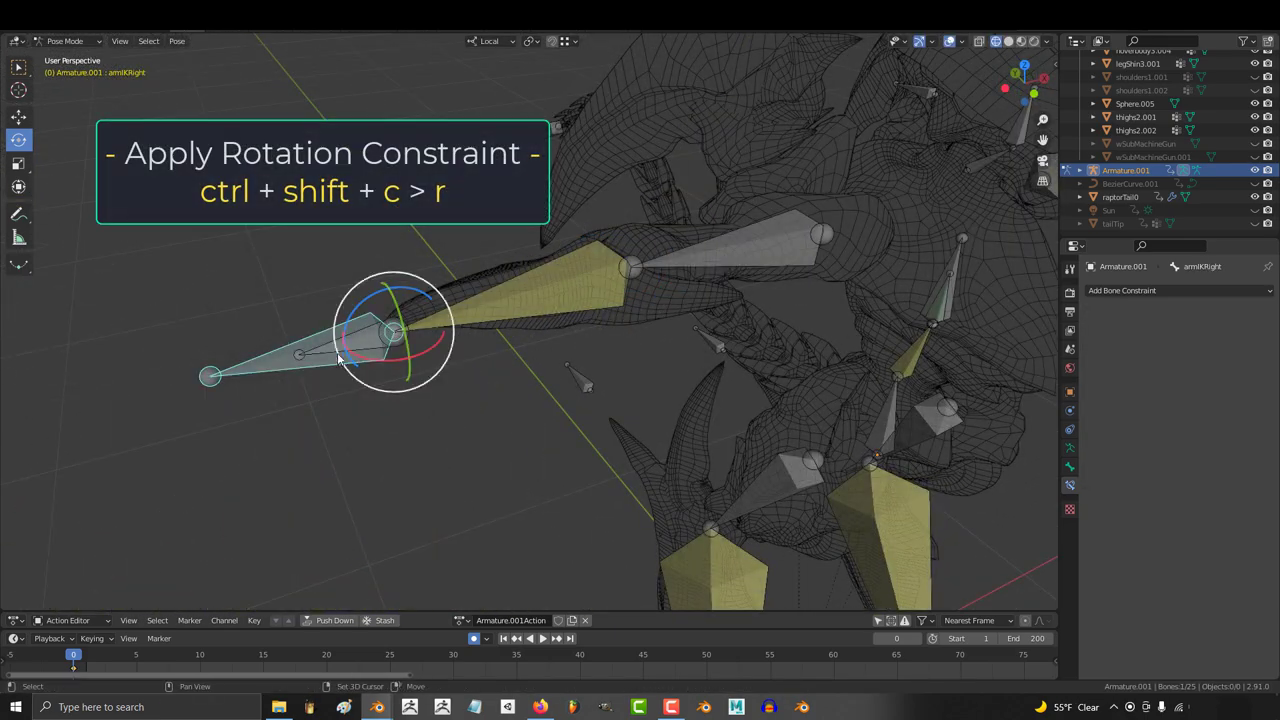
{"action": "key", "text": "KP_1"}
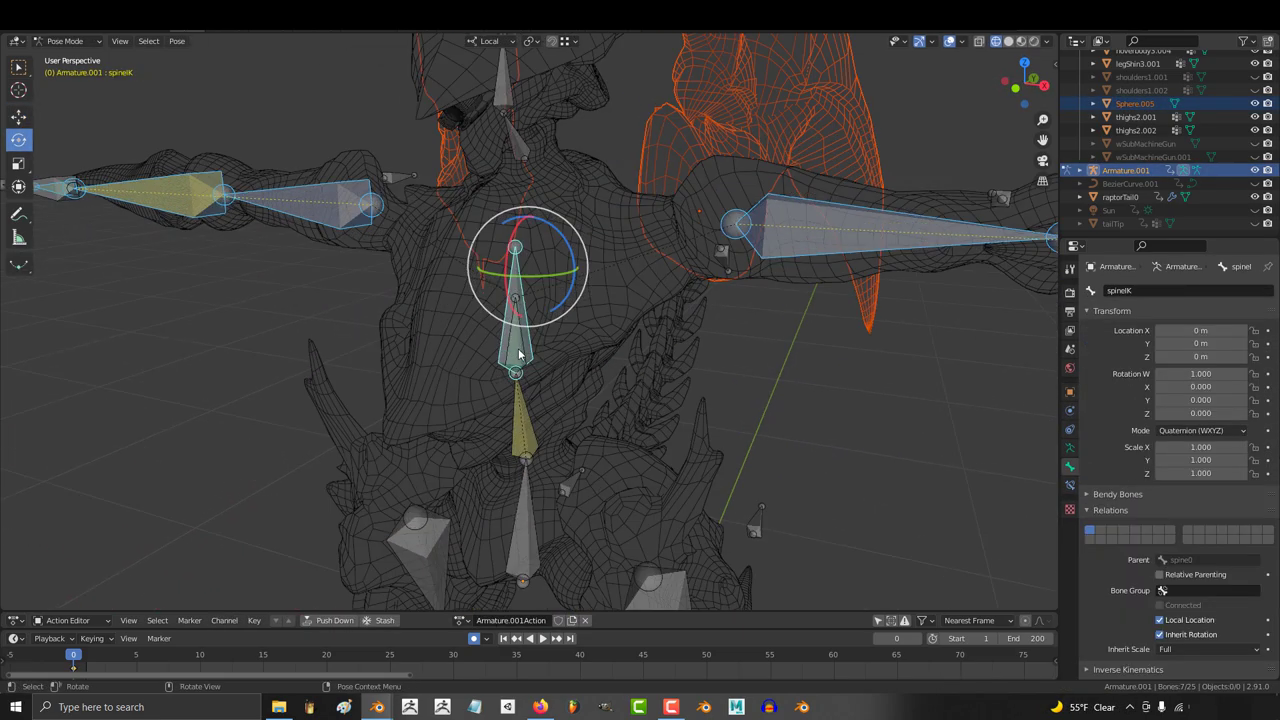
- Parent the thigh and shin armor meshes to the armature
{"action": "key", "text": "ctrl+p"}
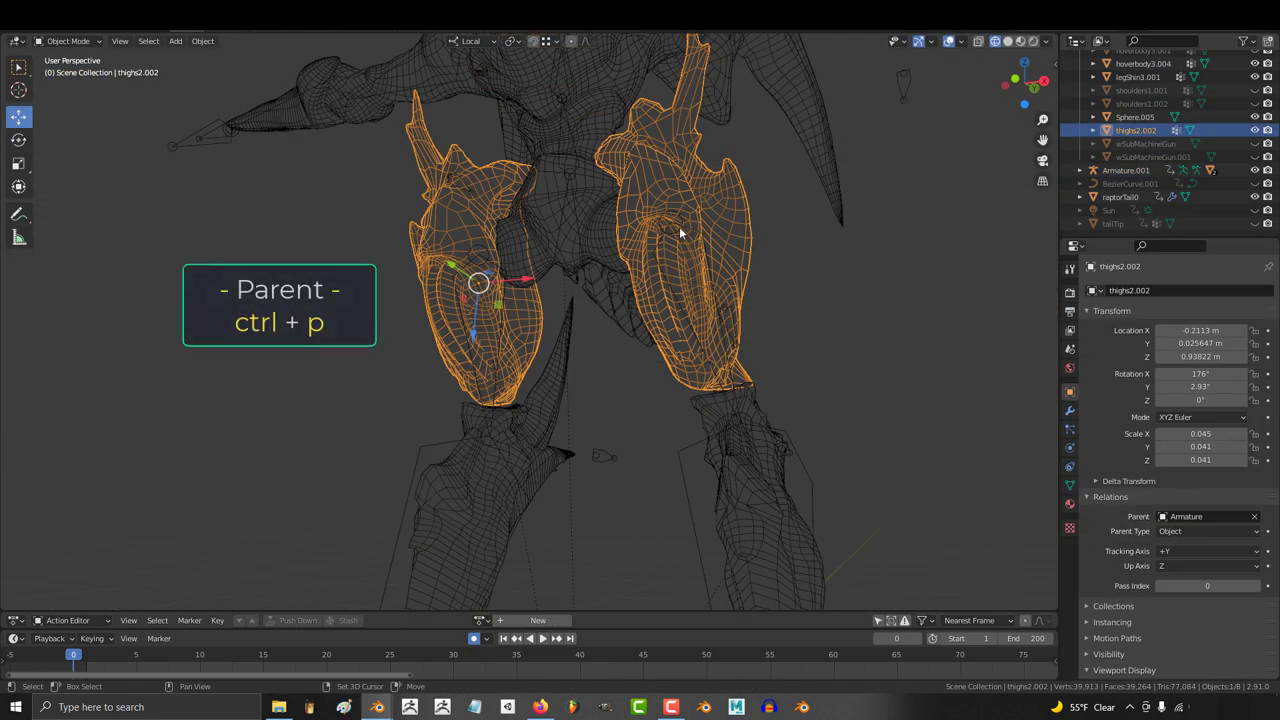
{"action": "key", "text": "ctrl+p"}
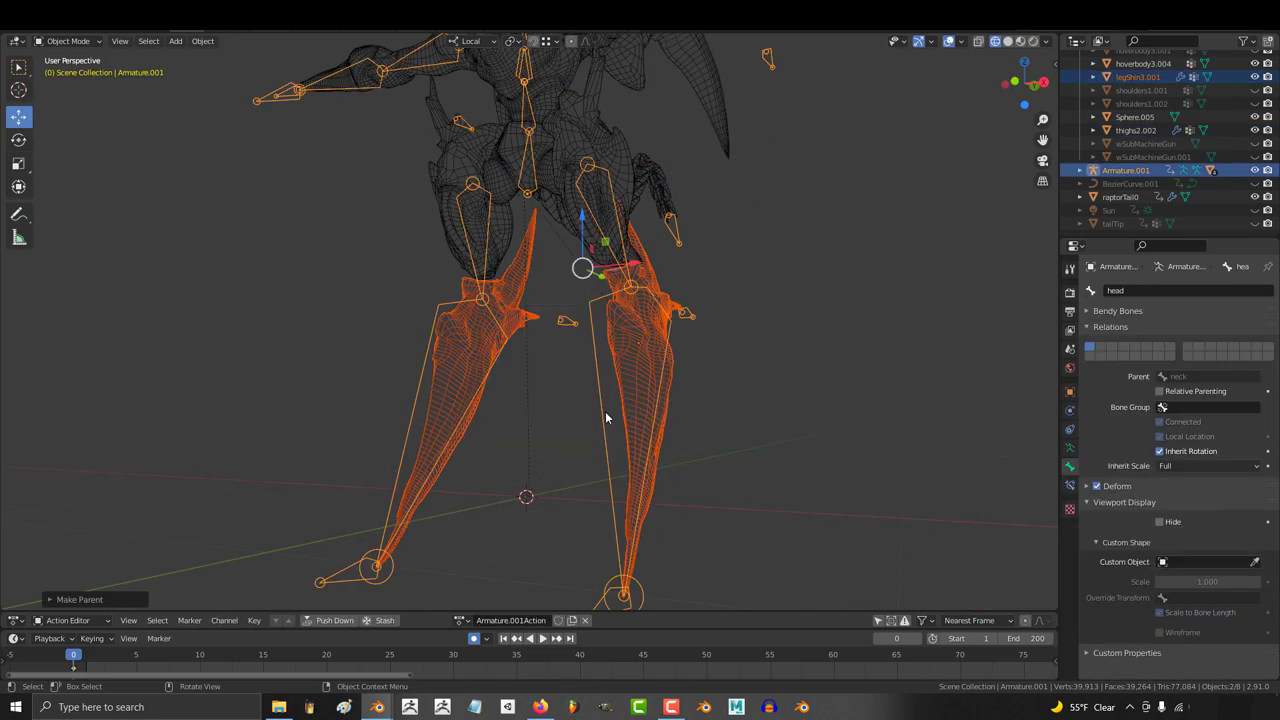
{"action": "left_click", "coordinate": [65, 41]}
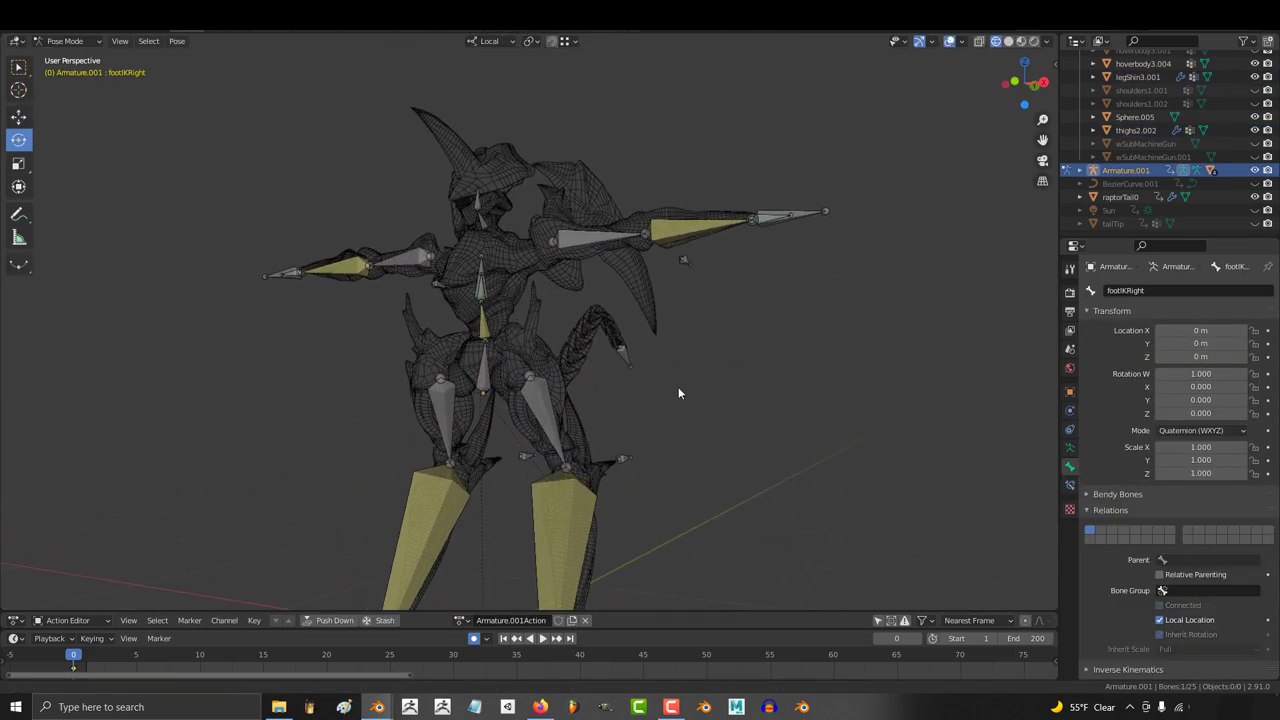
{"action": "key", "text": "ctrl+p"}
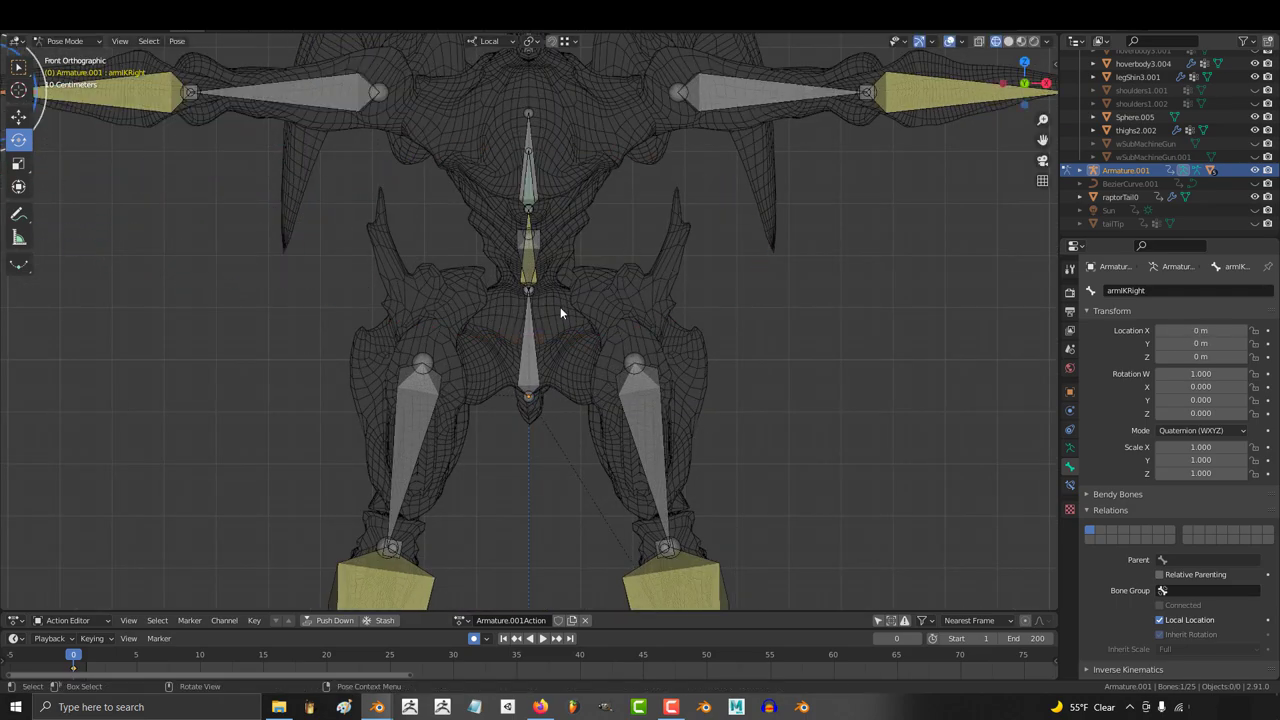
- Select the creature's armature and switch it into Pose Mode
{"action": "left_click", "coordinate": [67, 41]}
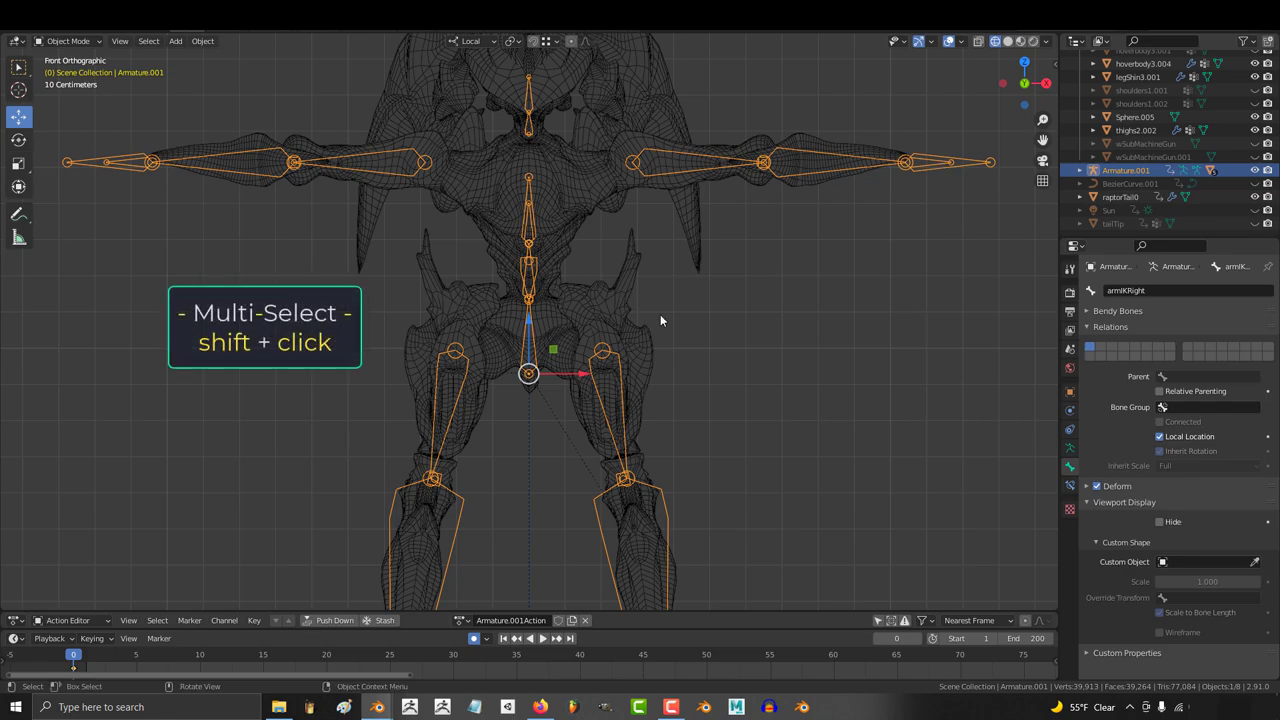
{"action": "left_click", "coordinate": [68, 41]}
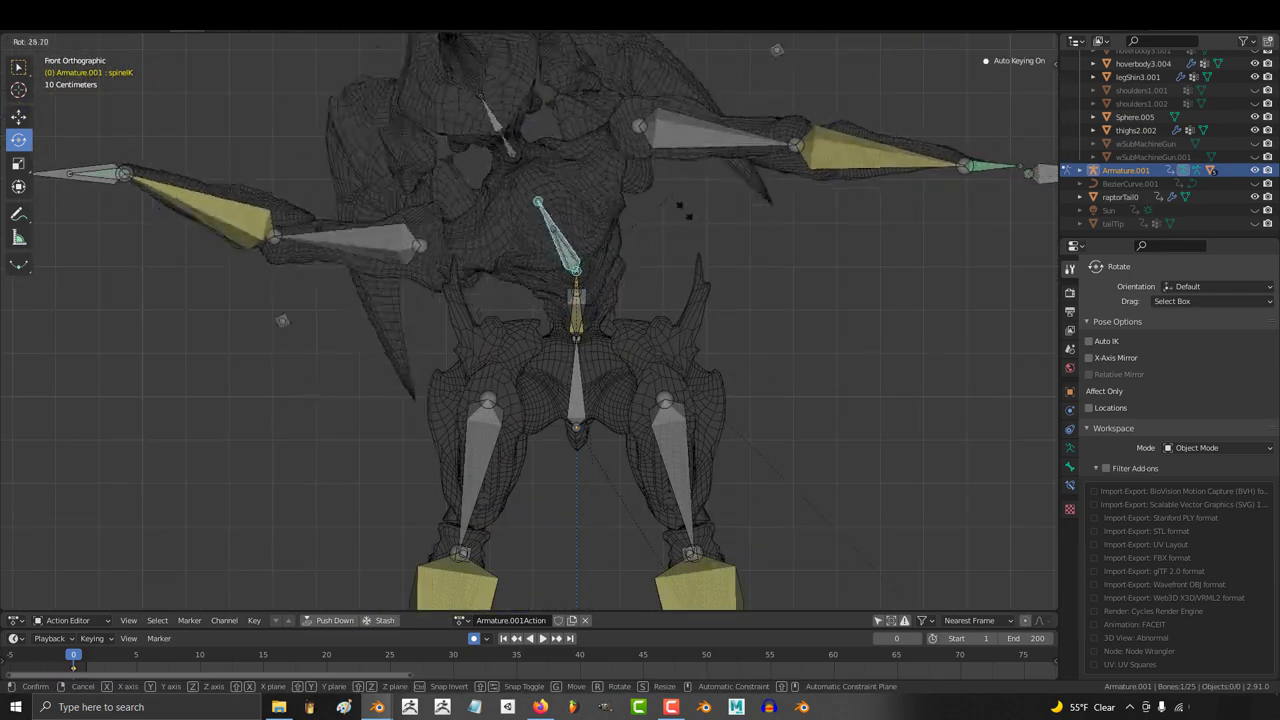
{"action": "key", "text": "ctrl+p"}
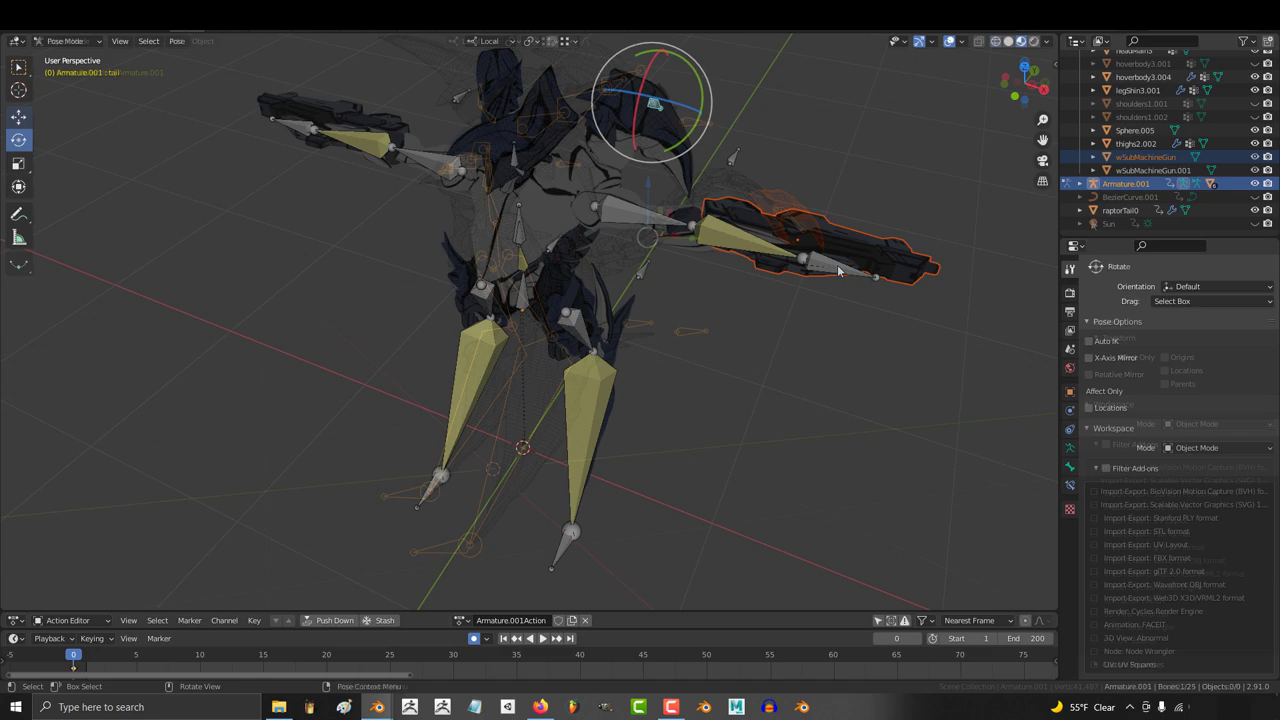
{"action": "key", "text": "ctrl+p"}
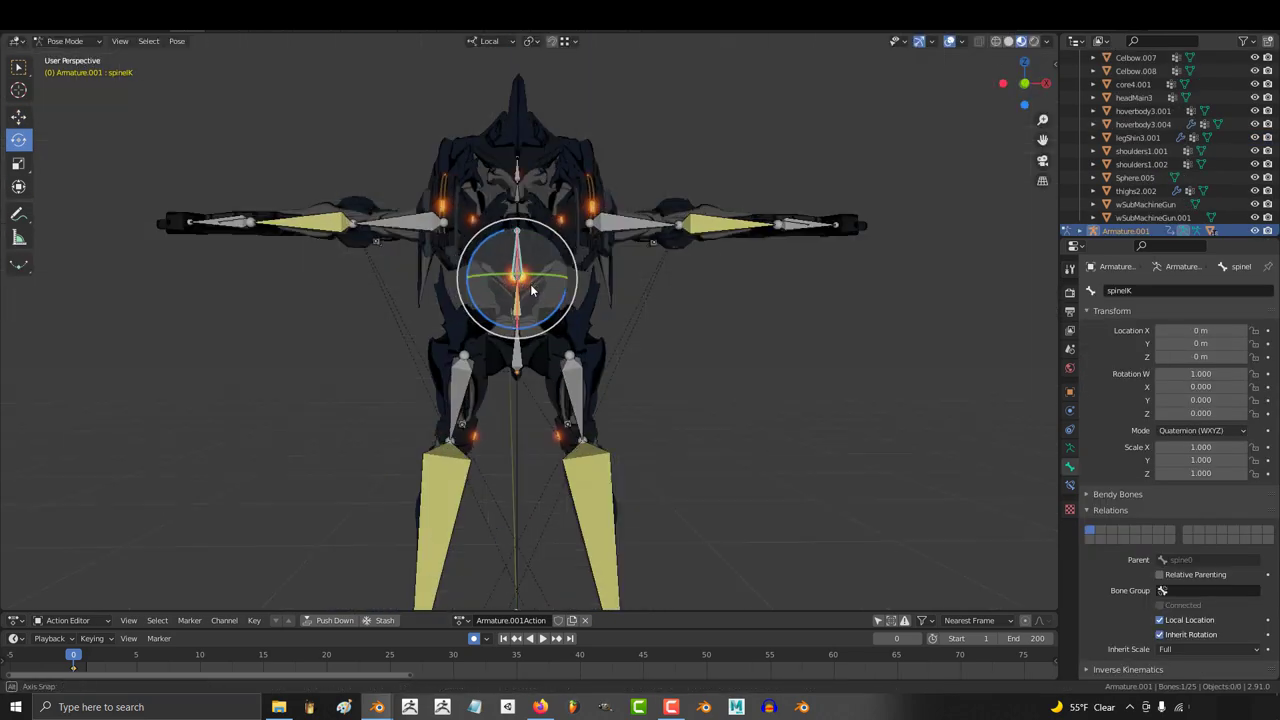
{"action": "left_click_drag", "start_coordinate": [530, 290], "coordinate": [841, 280]}
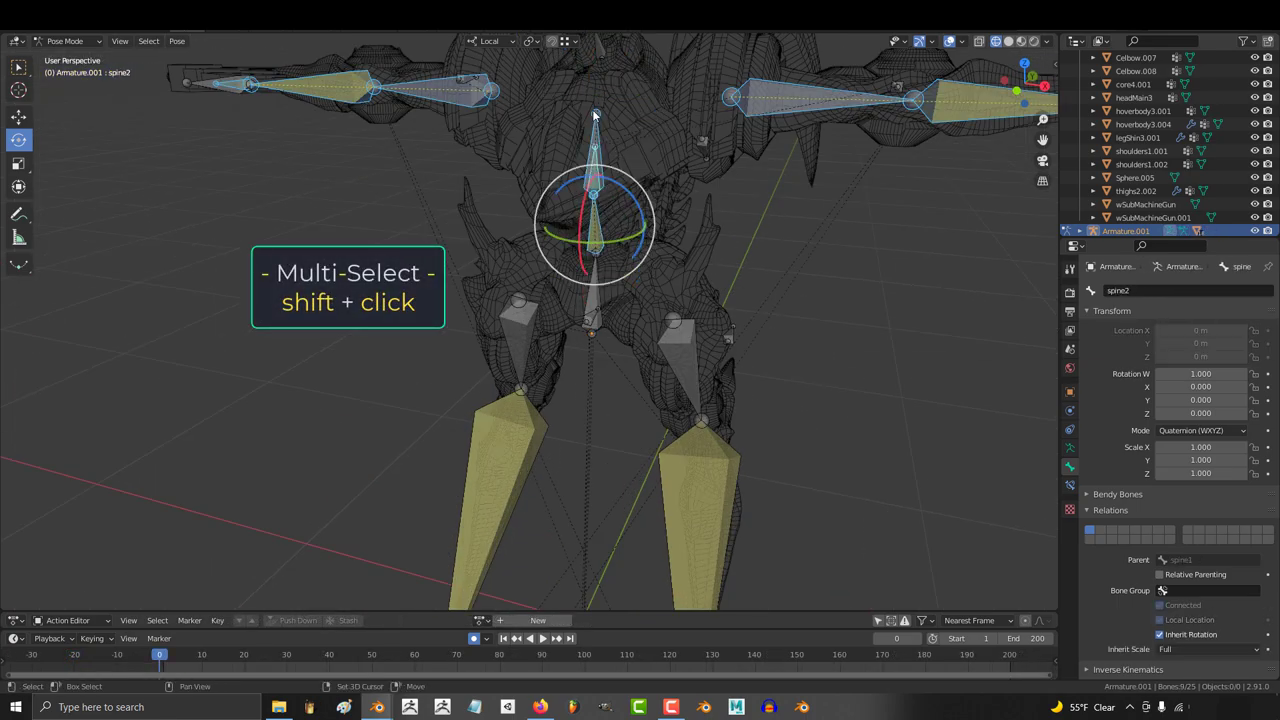
{"action": "key", "text": "m"}
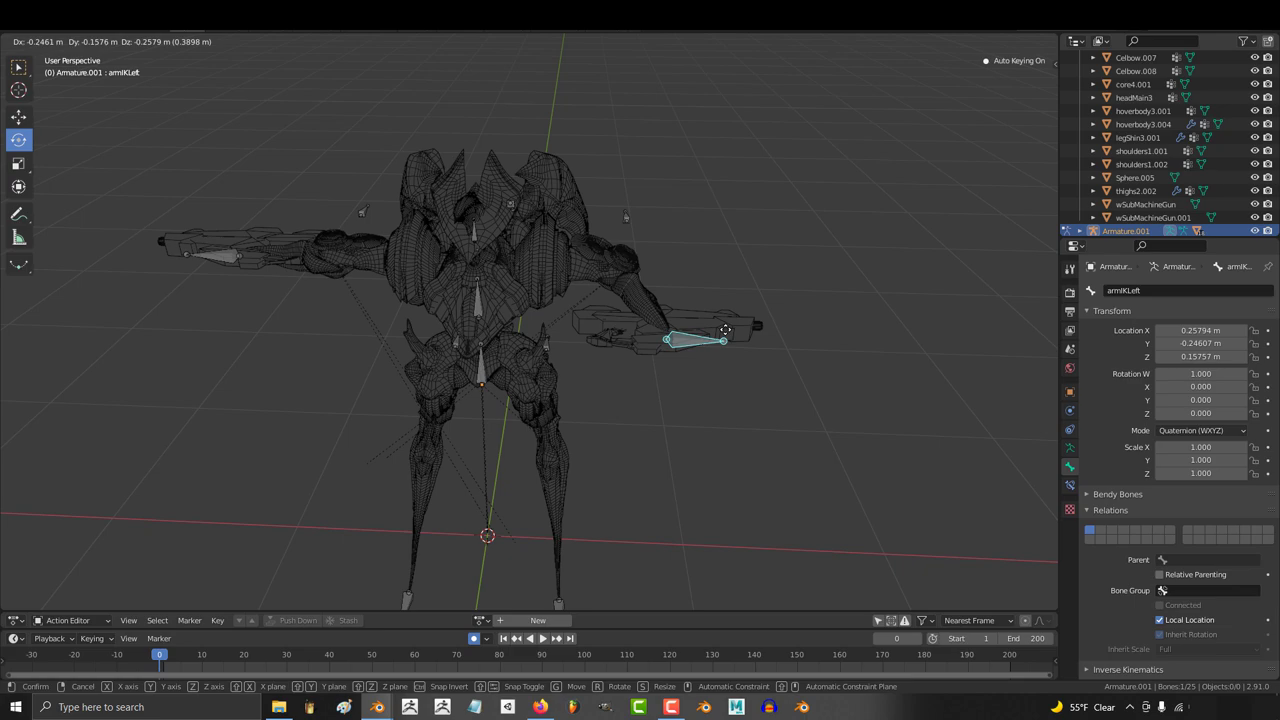
{"action": "left_click_drag", "start_coordinate": [700, 340], "coordinate": [585, 412]}
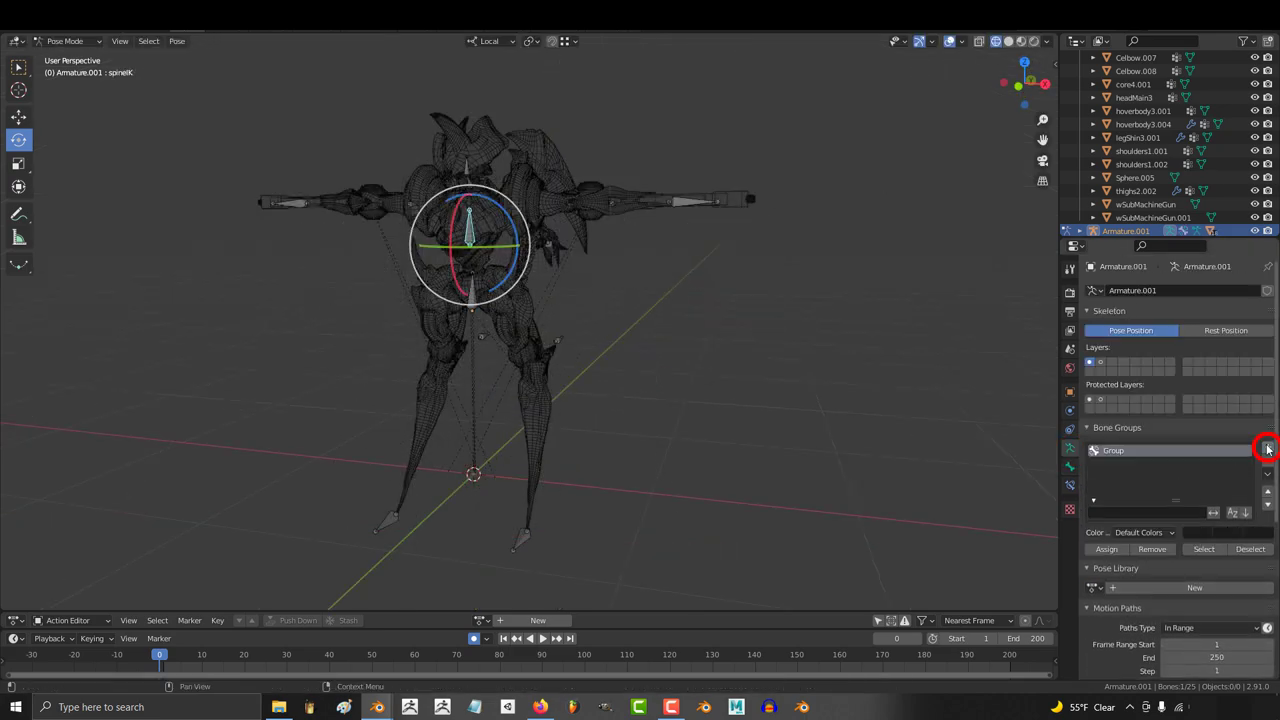
- Add a bone group, sort objects into CustomShapes and Flight, and clear raptorTail0's rotation
{"action": "left_click", "coordinate": [1267, 448]}
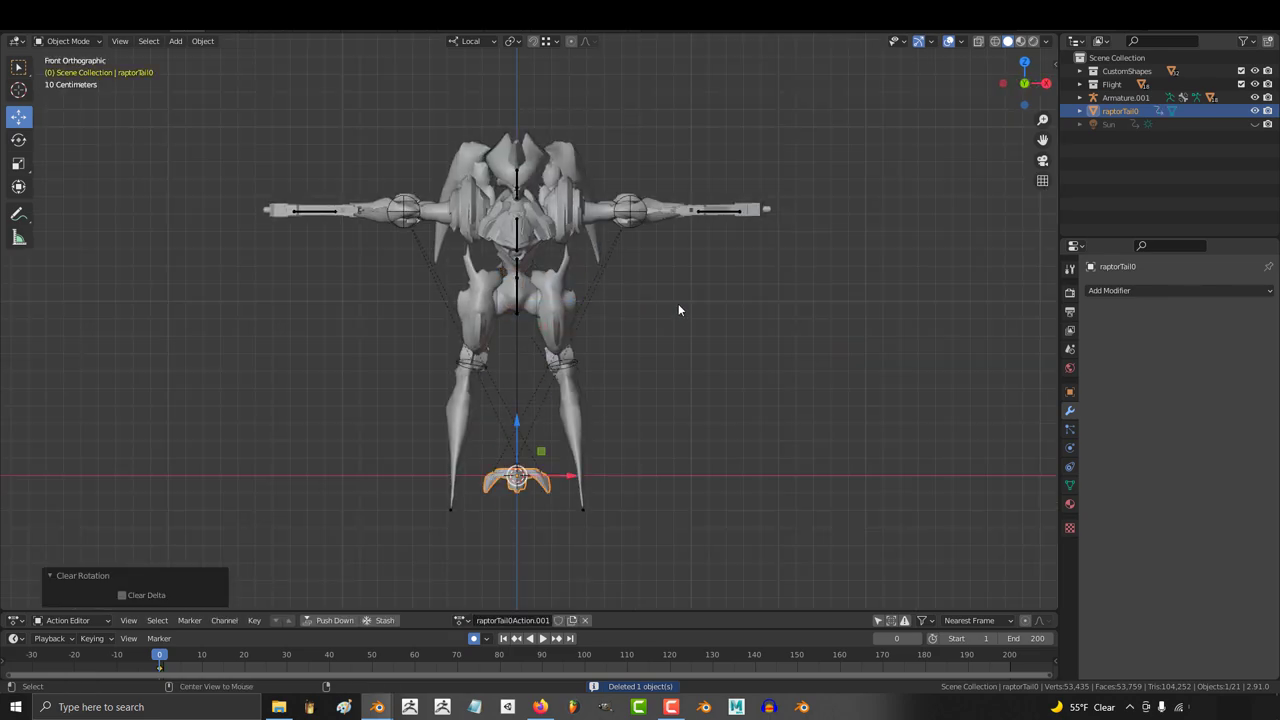
- Apply all transforms to raptorTail0 and add a Bezier curve
{"action": "left_click_drag", "start_coordinate": [680, 310], "coordinate": [430, 447]}
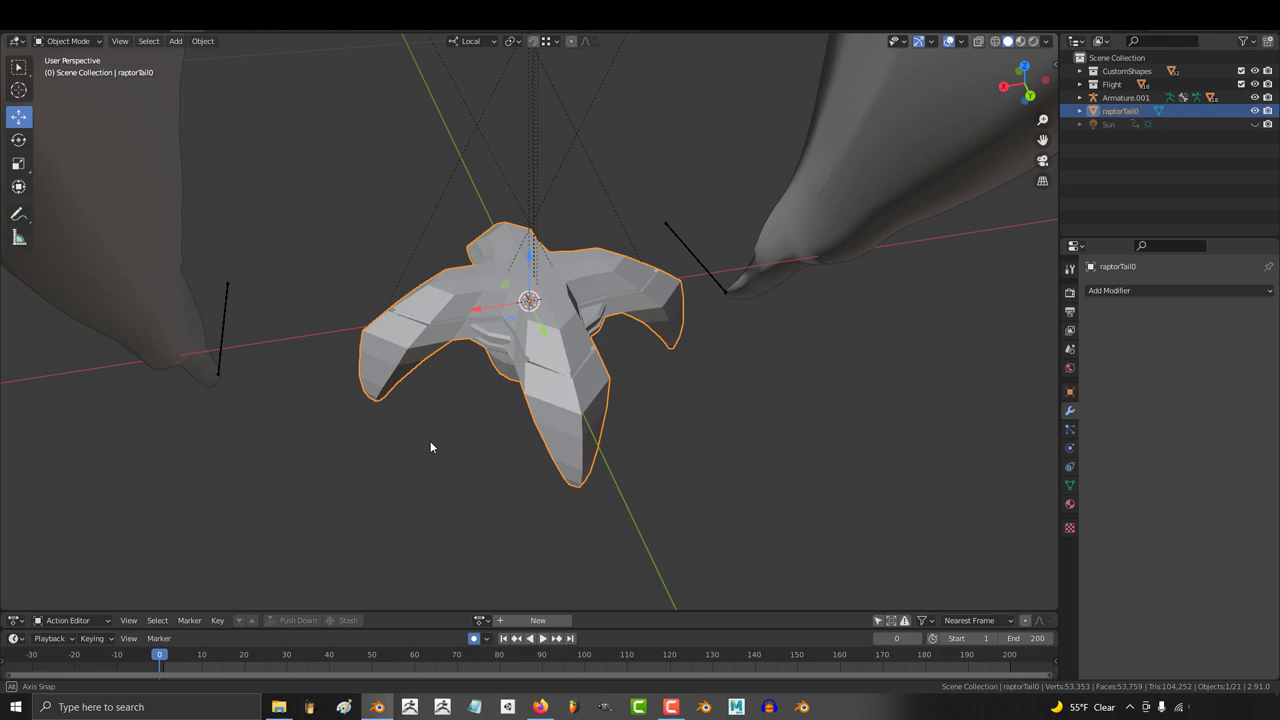
{"action": "key", "text": "ctrl+a"}
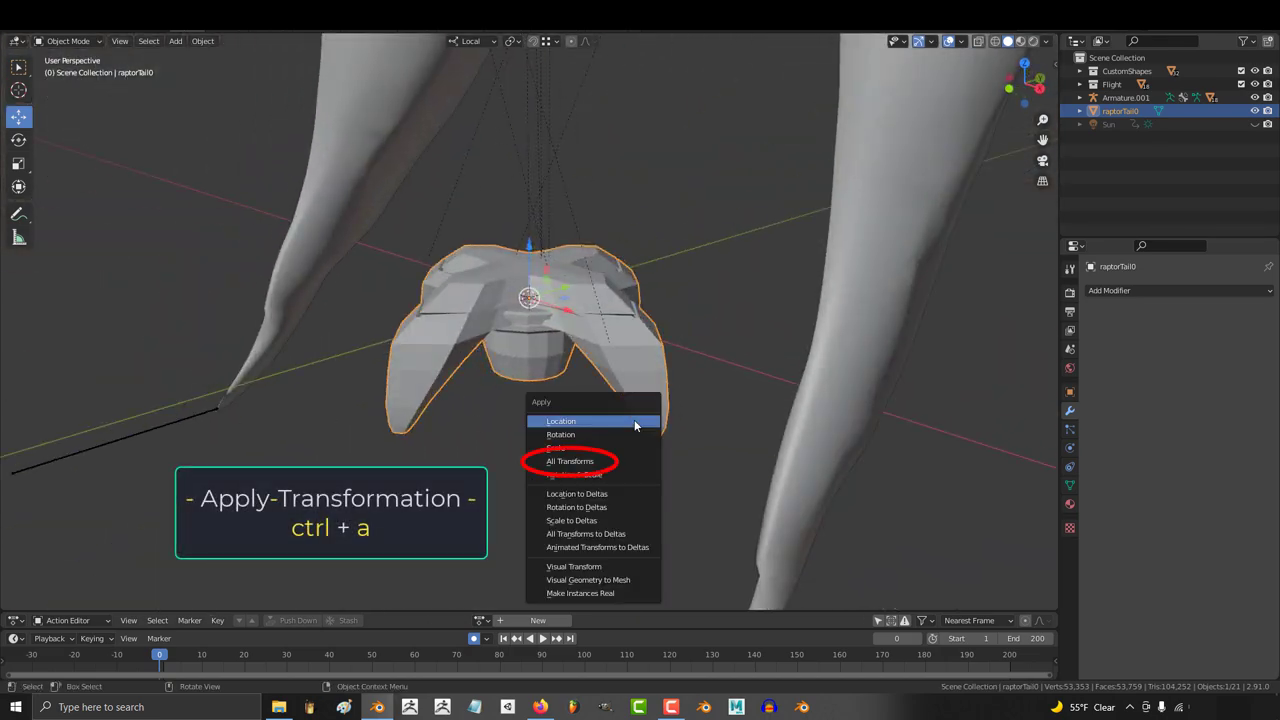
{"action": "left_click", "coordinate": [569, 461]}
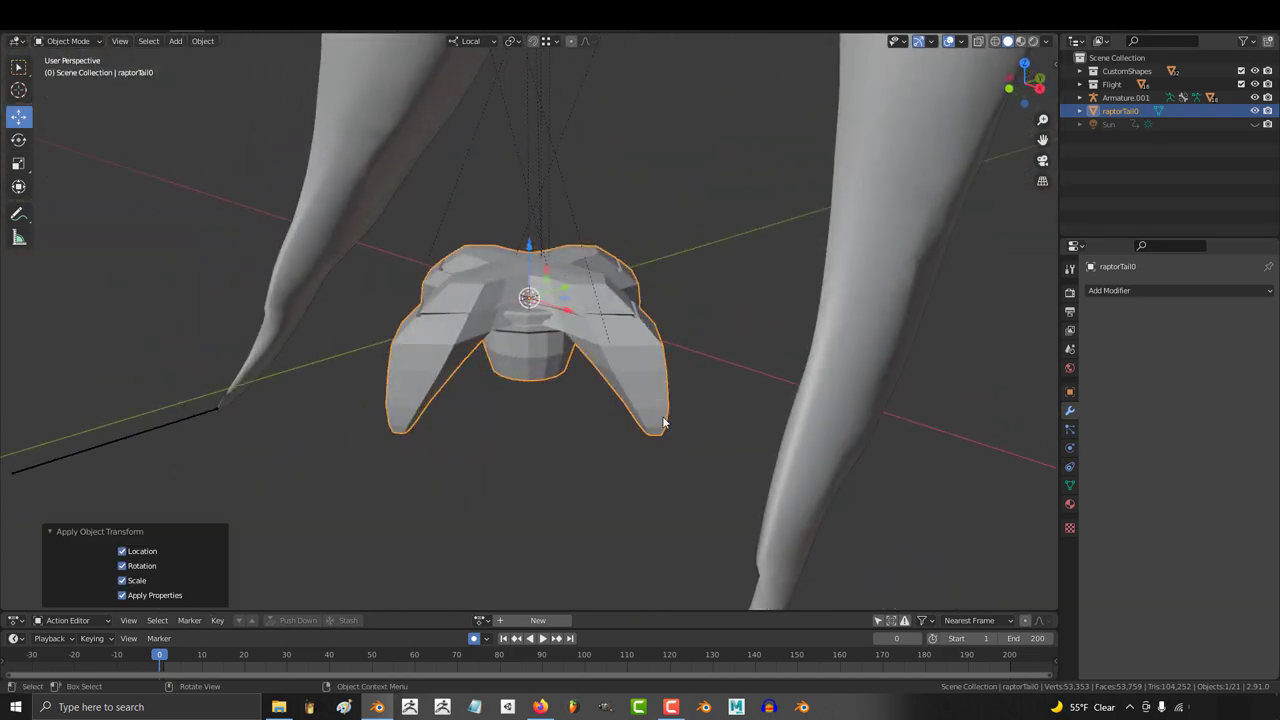
{"action": "key", "text": "shift+a"}
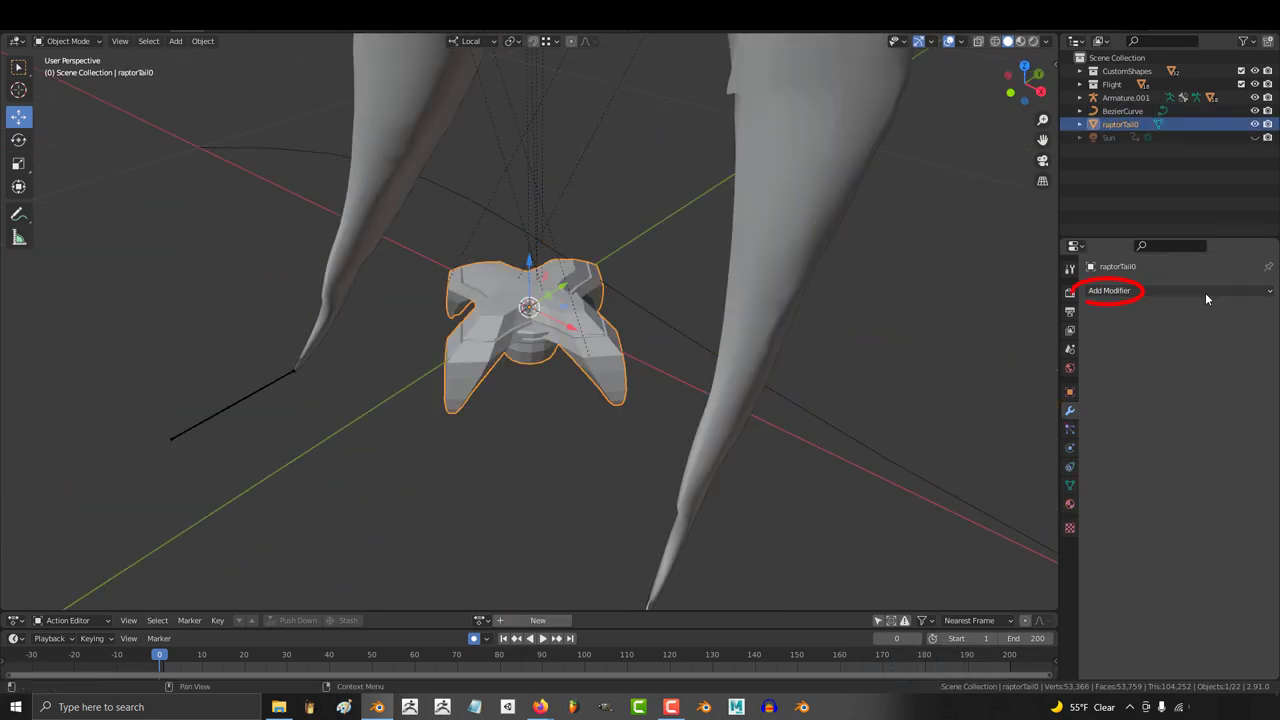
- Add an Array to raptorTail0 fitted to BezierCurve, with relative offset X 0 and Z 1
{"action": "left_click", "coordinate": [1110, 290]}
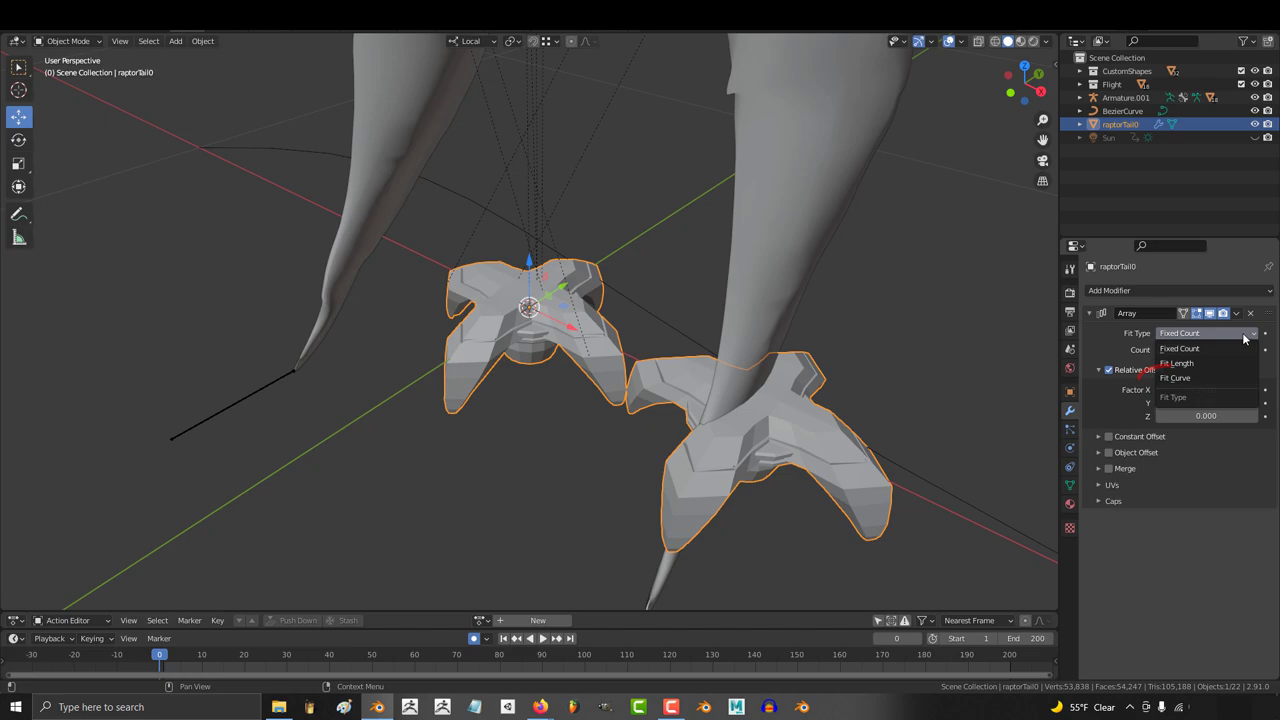
{"action": "left_click", "coordinate": [1175, 378]}
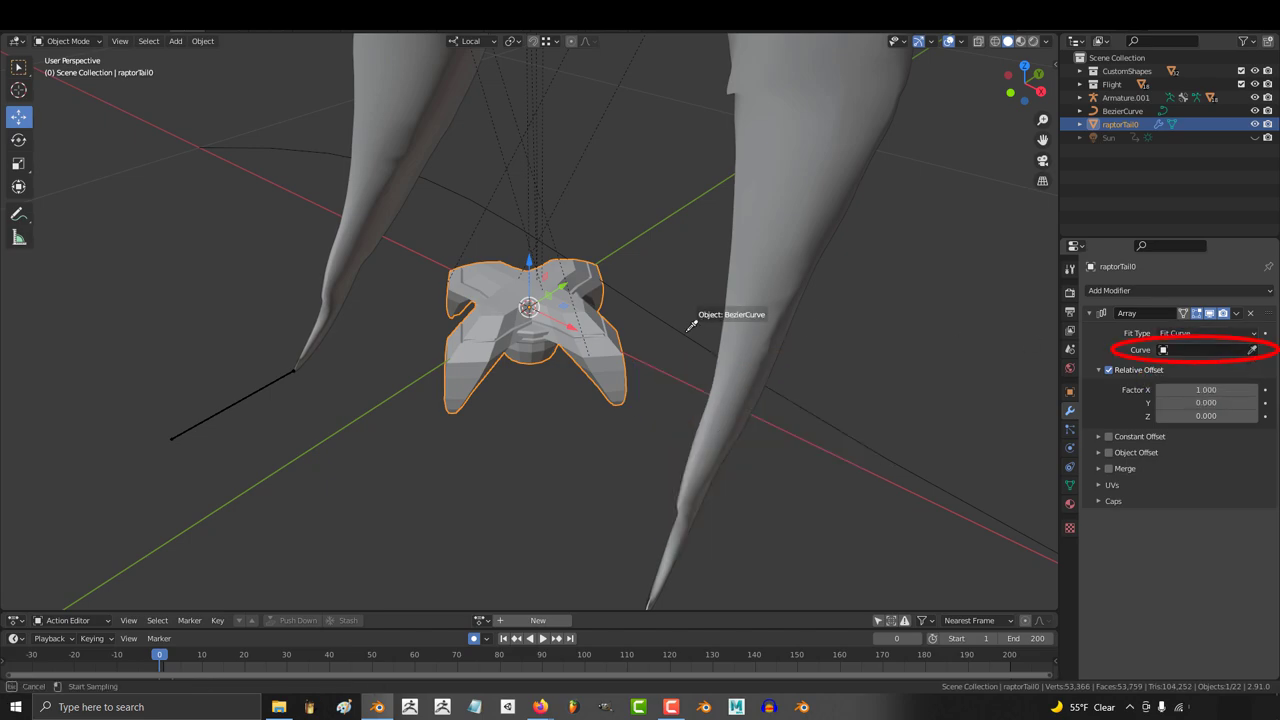
{"action": "left_click", "coordinate": [1205, 349]}
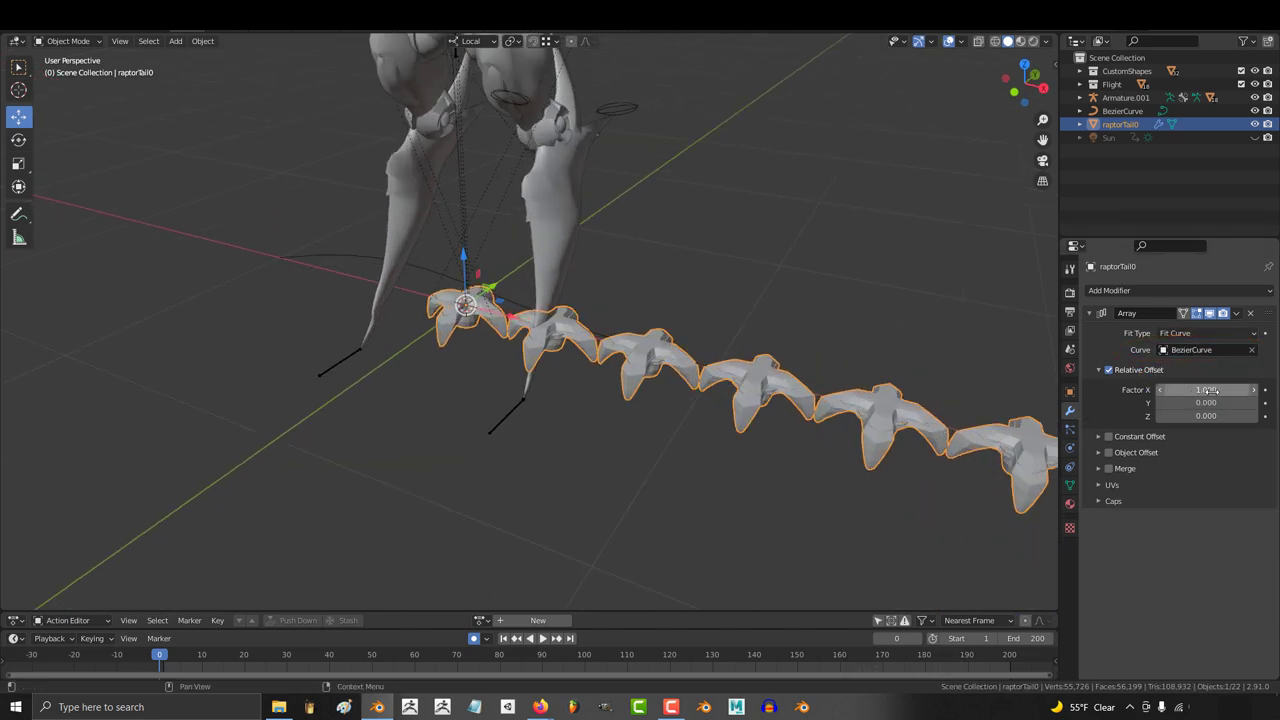
{"action": "type", "text": "0.000"}
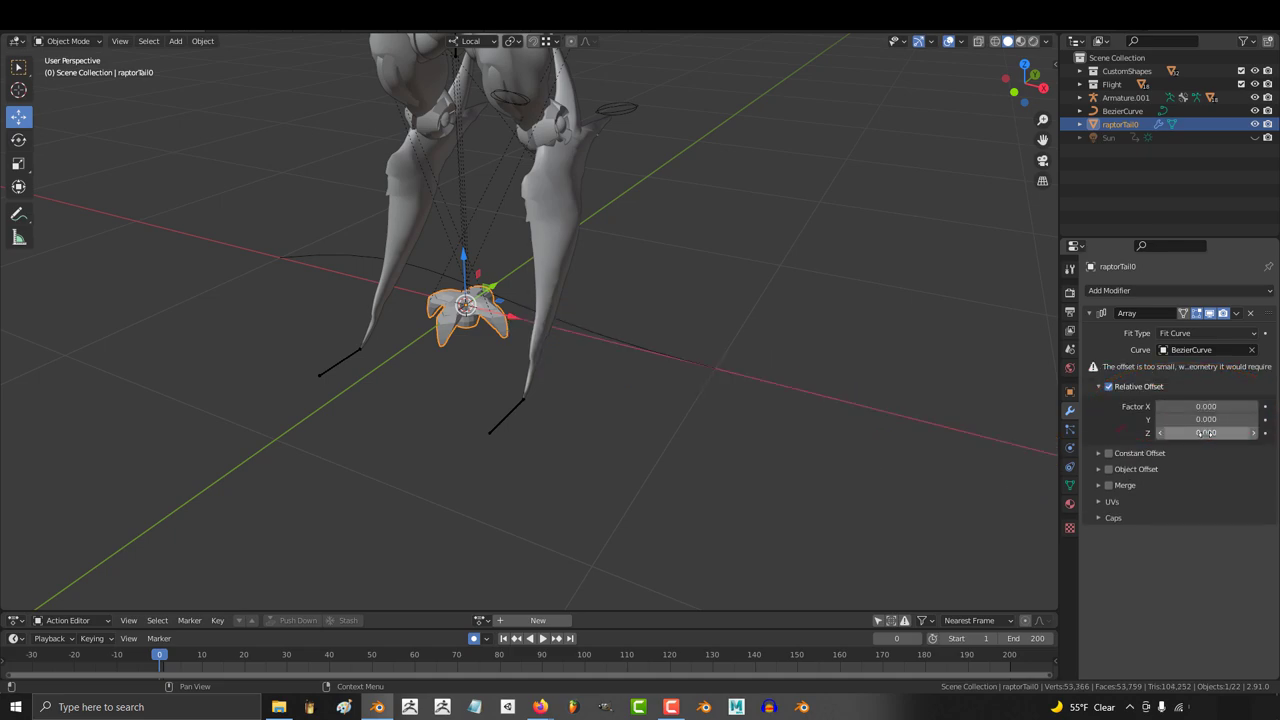
{"action": "type", "text": "1.000"}
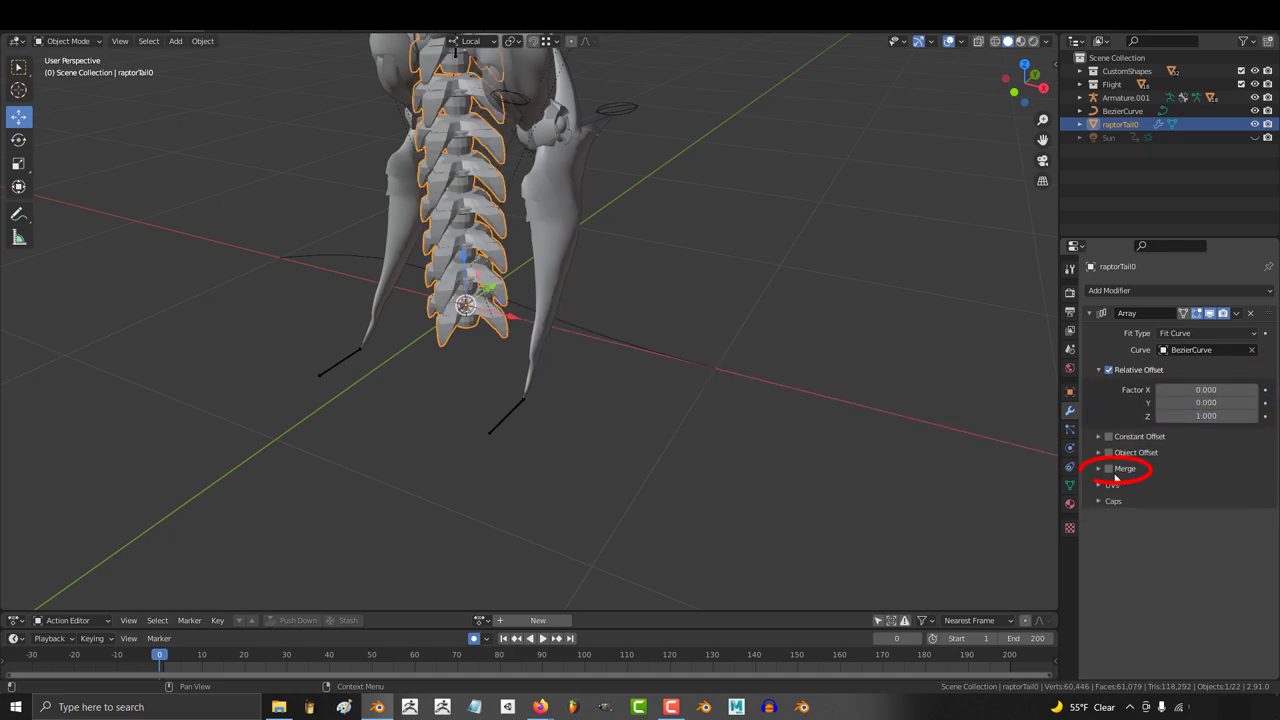
- Add a Curve deform modifier to raptorTail0 using BezierCurve
{"action": "left_click", "coordinate": [1108, 290]}
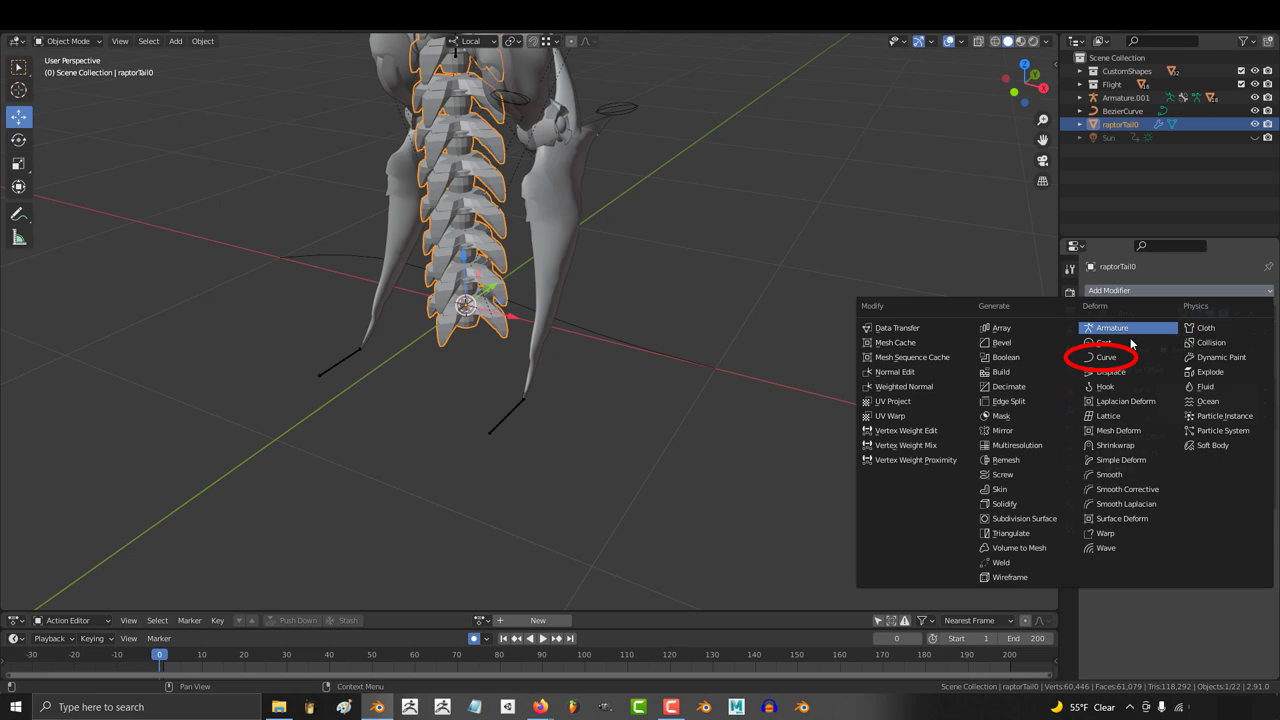
{"action": "left_click", "coordinate": [1106, 357]}
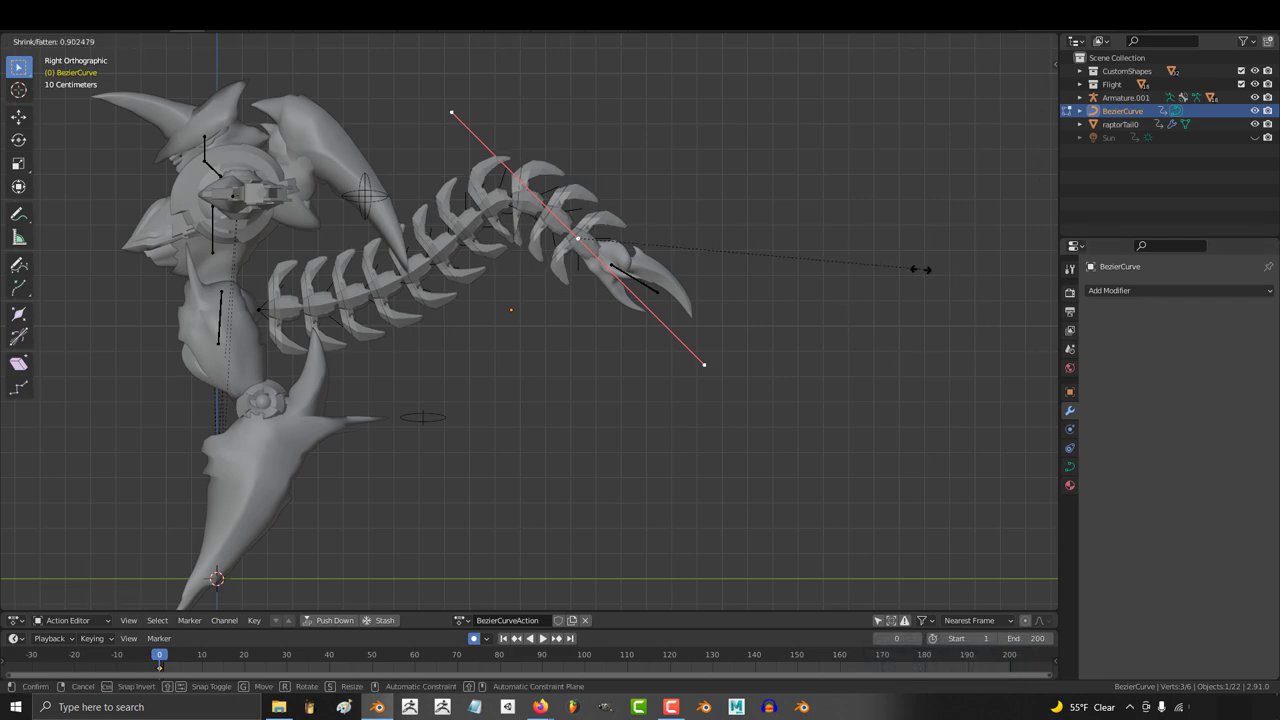
- Scale and rotate BezierCurve's handles to sweep the tail into an S-shaped arc
{"action": "key", "text": "alt+s"}
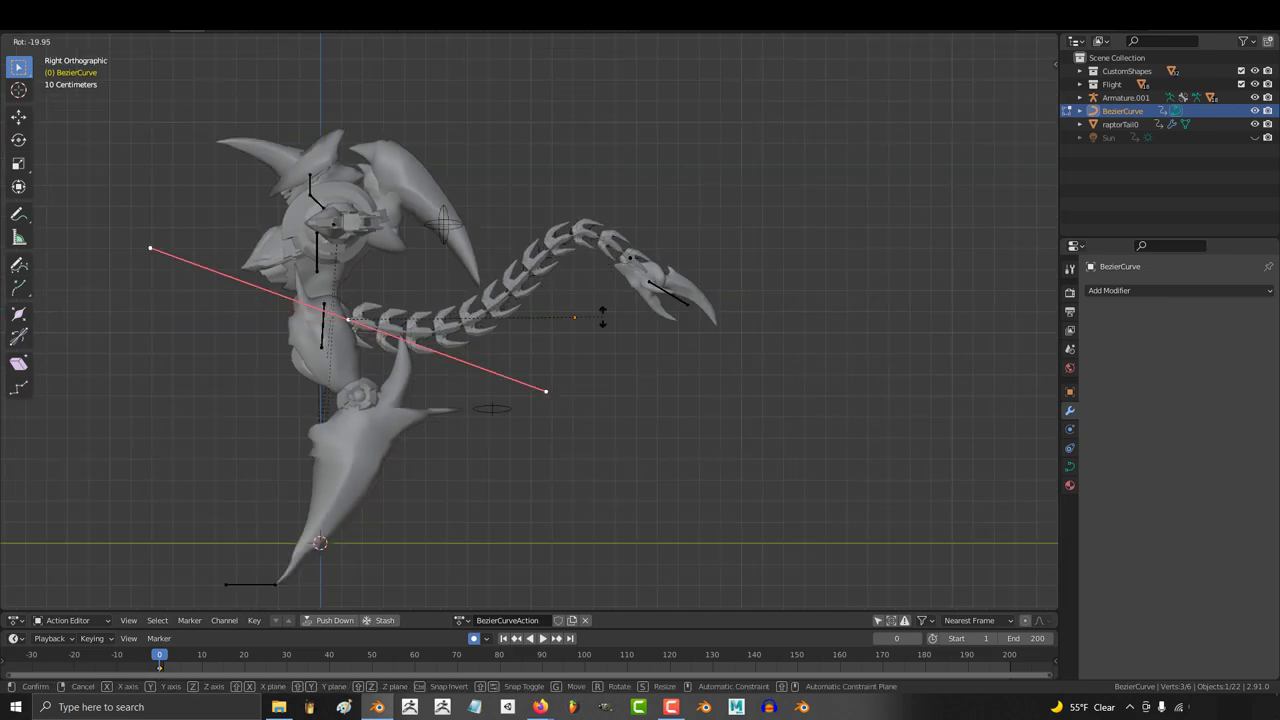
{"action": "key", "text": "ctrl+t"}
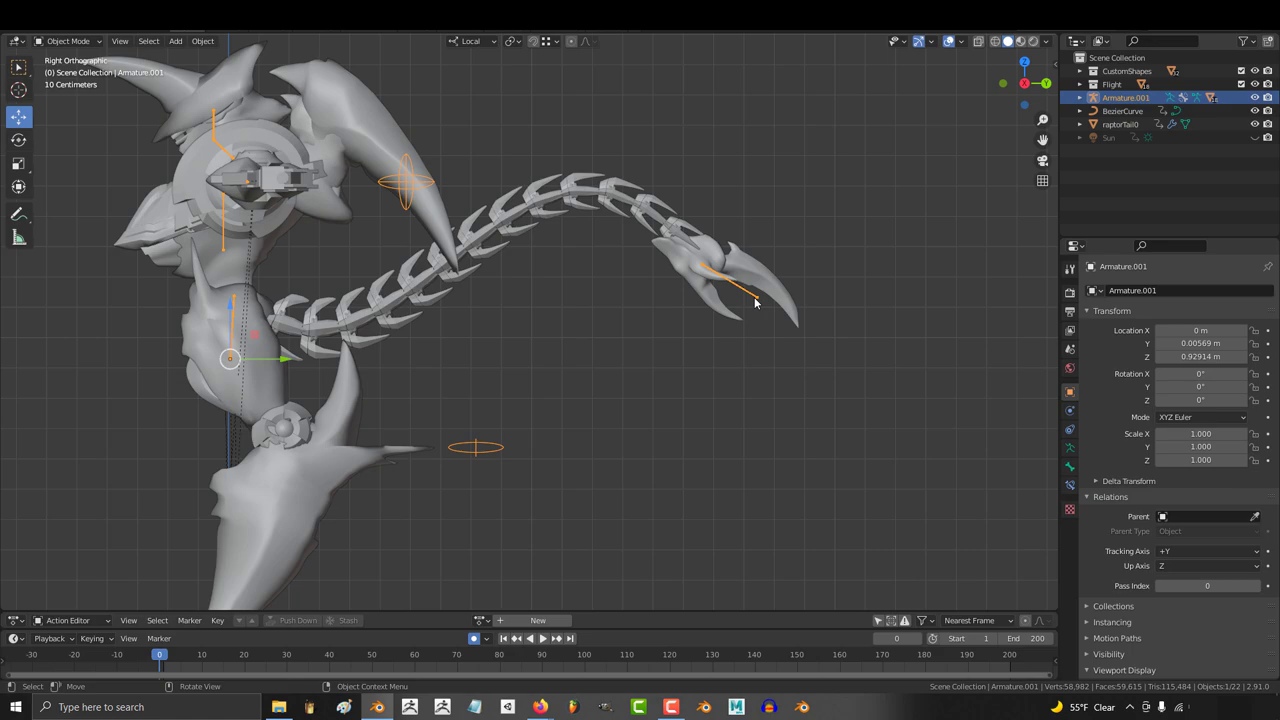
- Hook a BezierCurve point to Armature.001's tail bone via Ctrl+H Hook to Selected Object Bone
{"action": "left_click", "coordinate": [65, 41]}
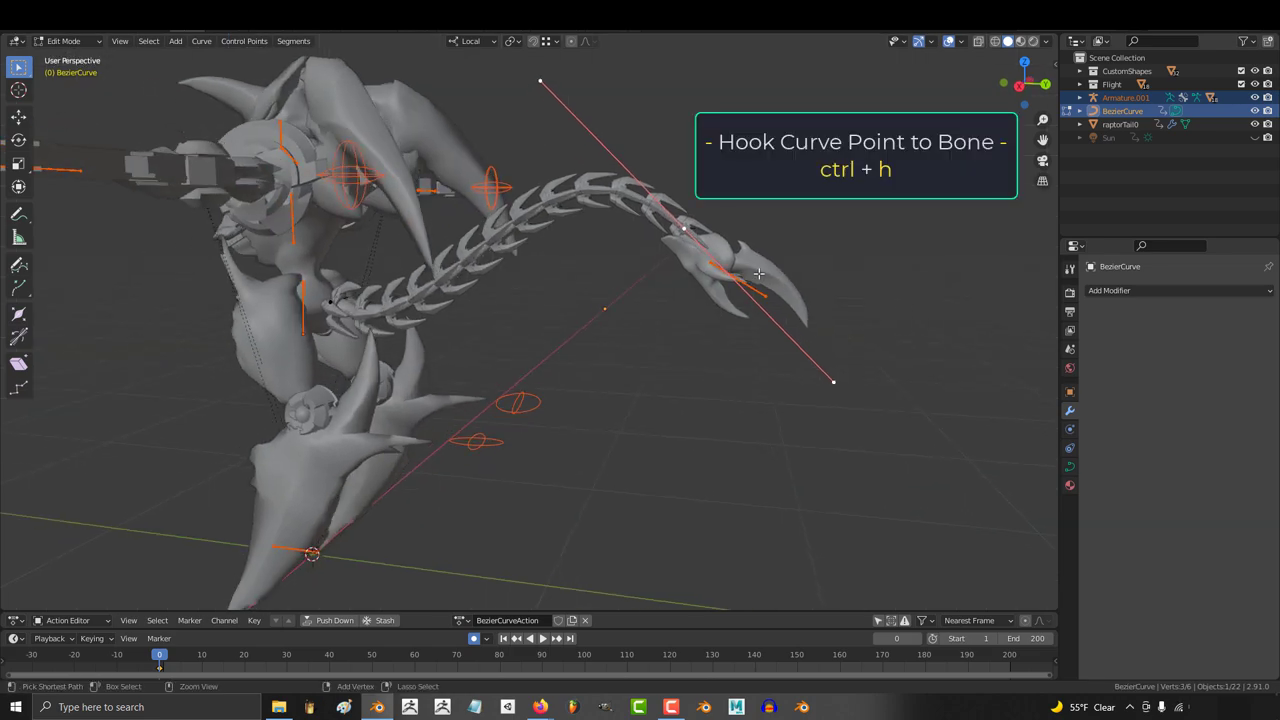
{"action": "key", "text": "ctrl+h"}
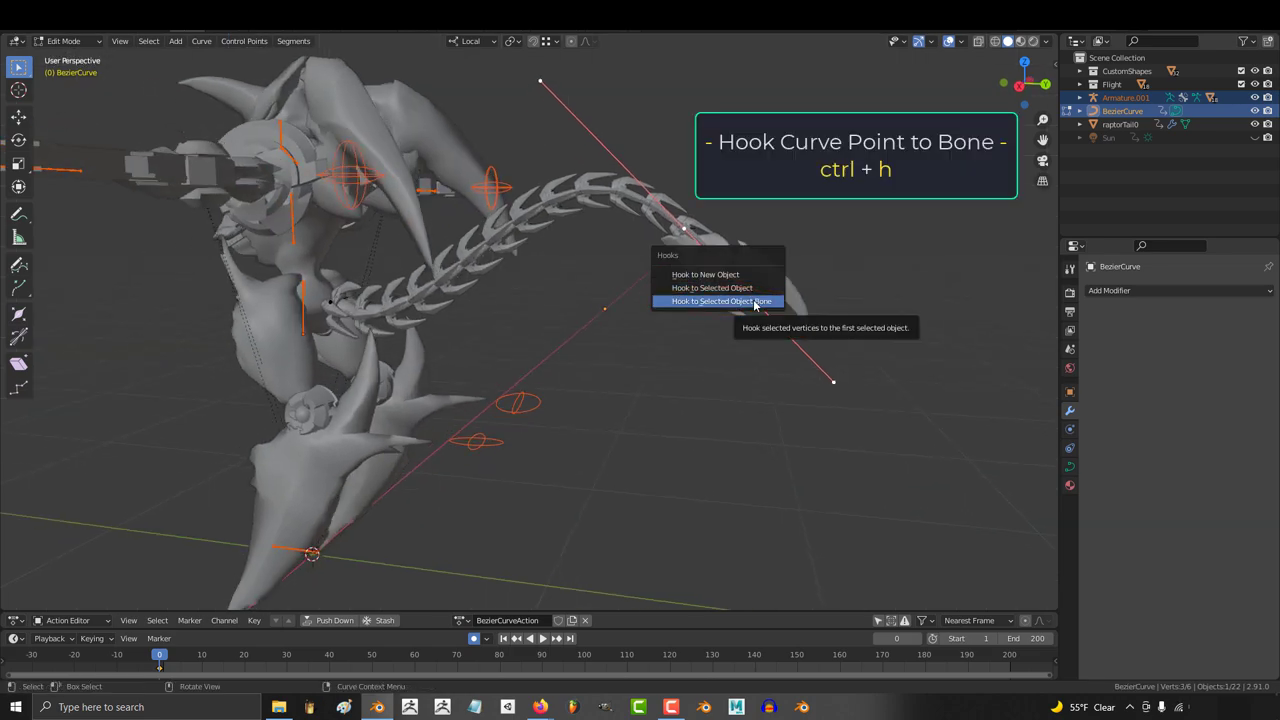
{"action": "left_click", "coordinate": [721, 301]}
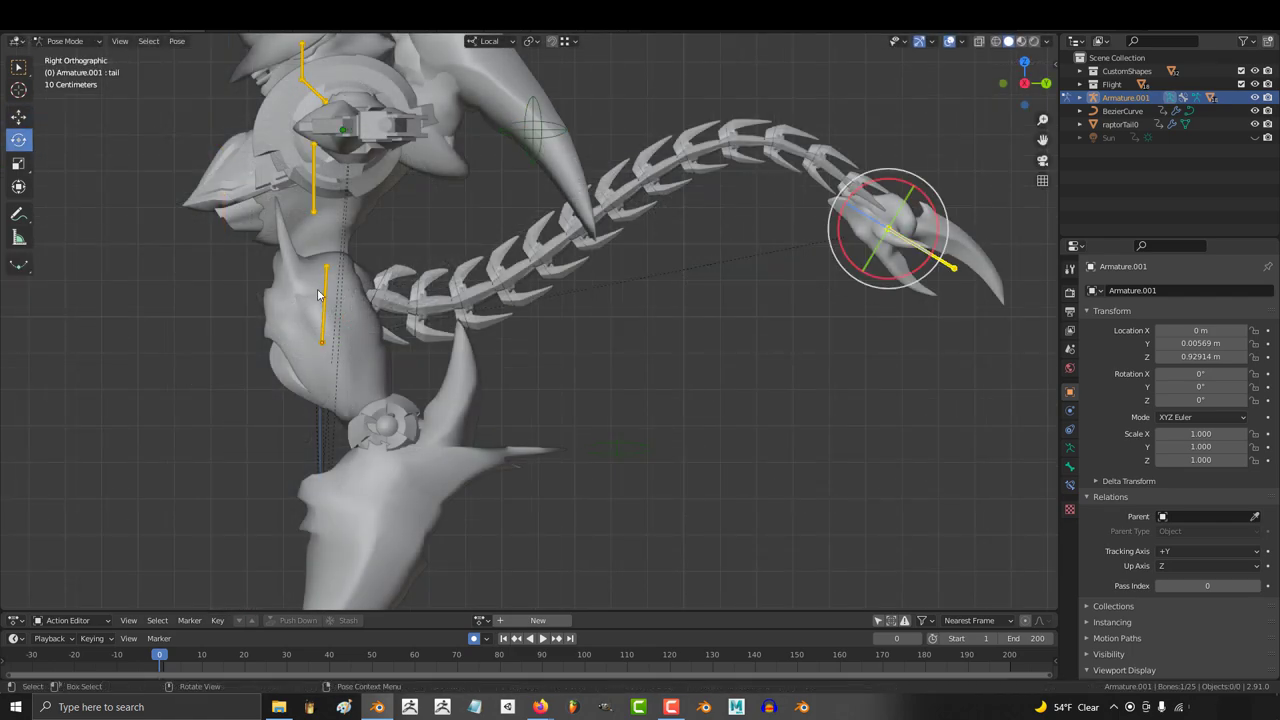
{"action": "key", "text": "ctrl+h"}
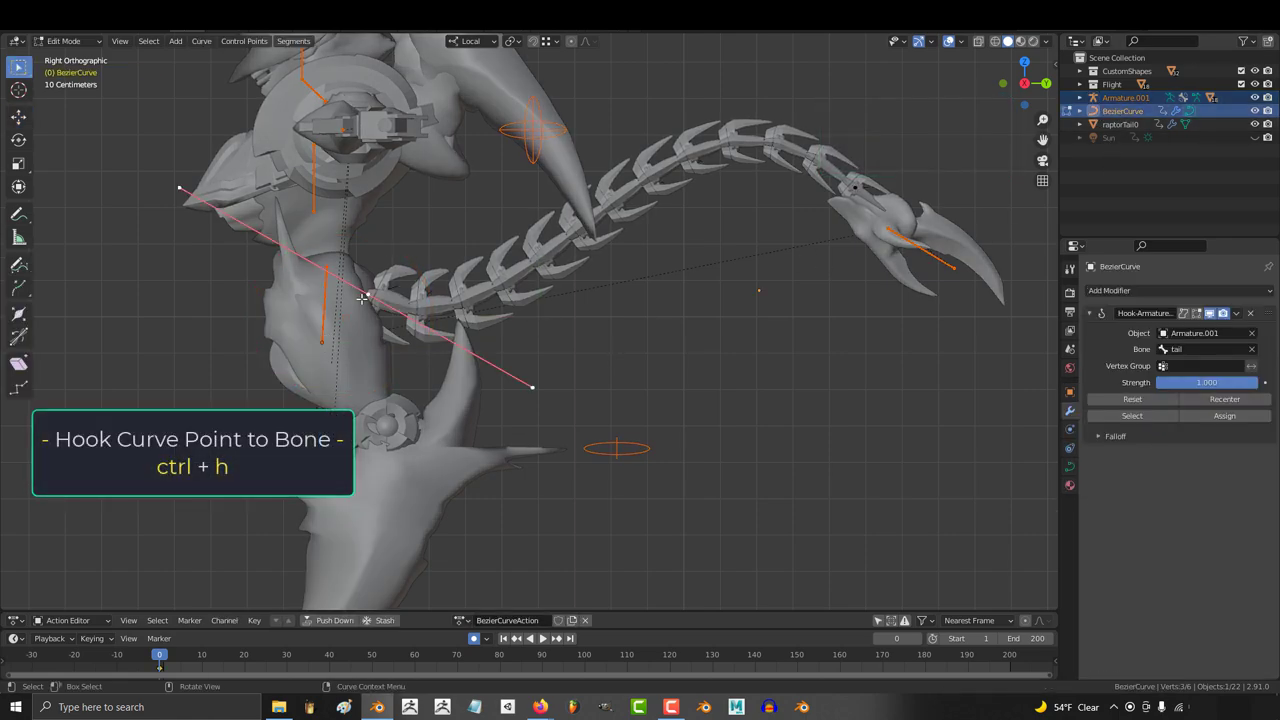